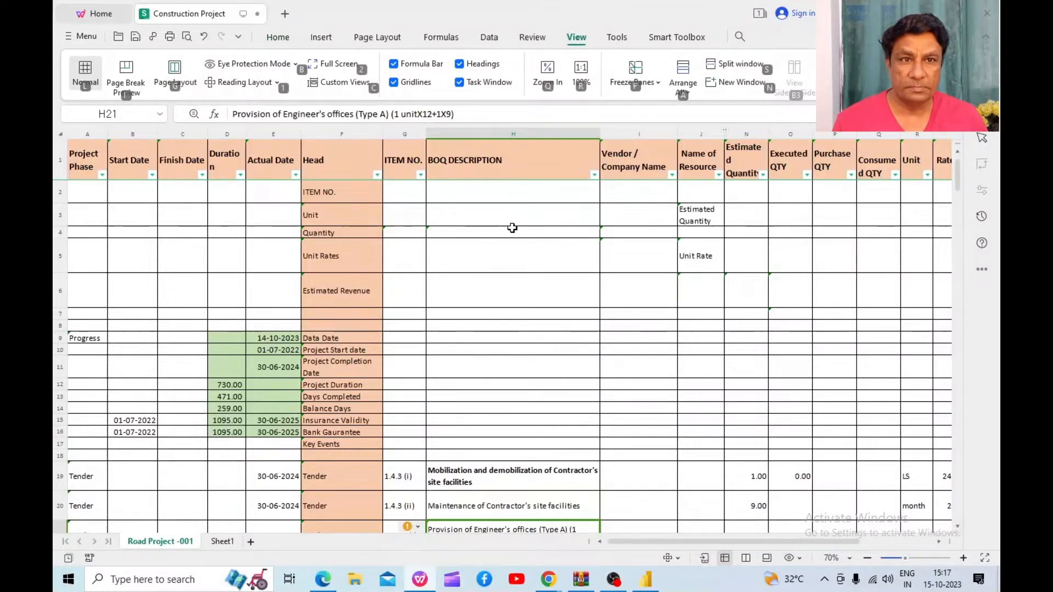
mouse_move(211, 219)
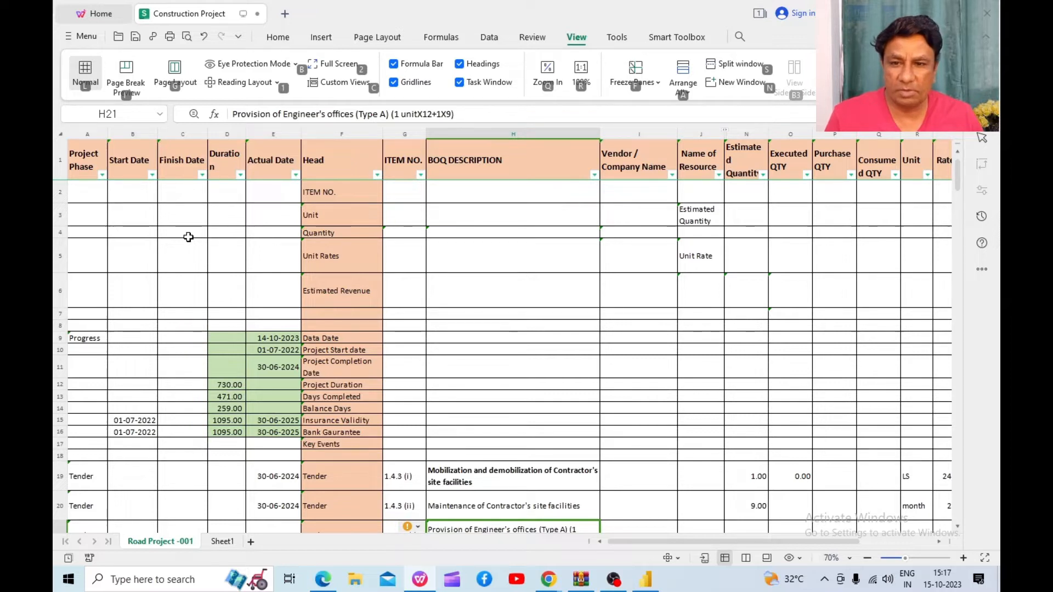
mouse_move(164, 206)
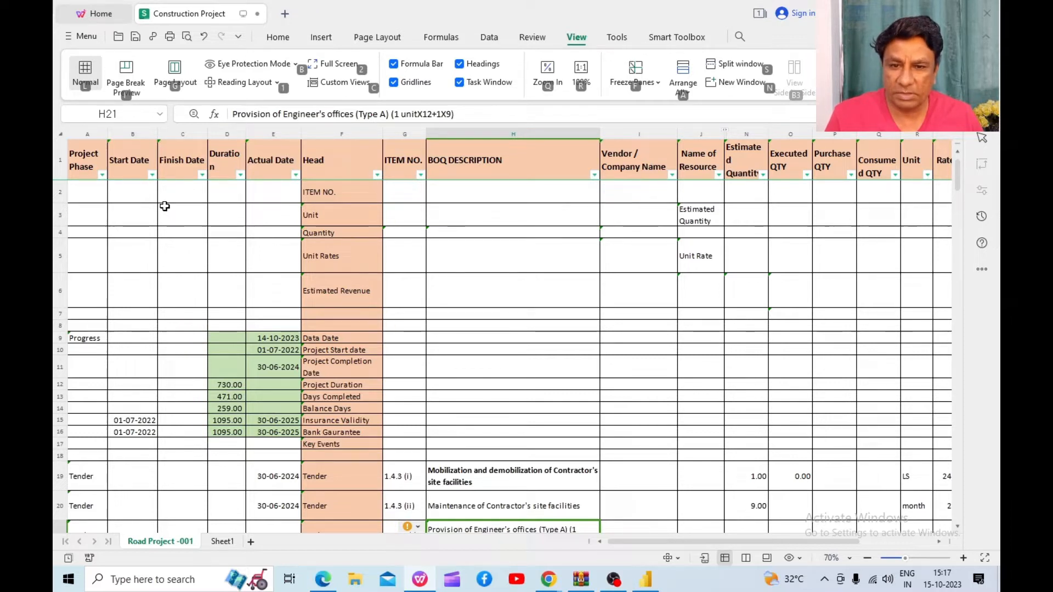
mouse_move(261, 277)
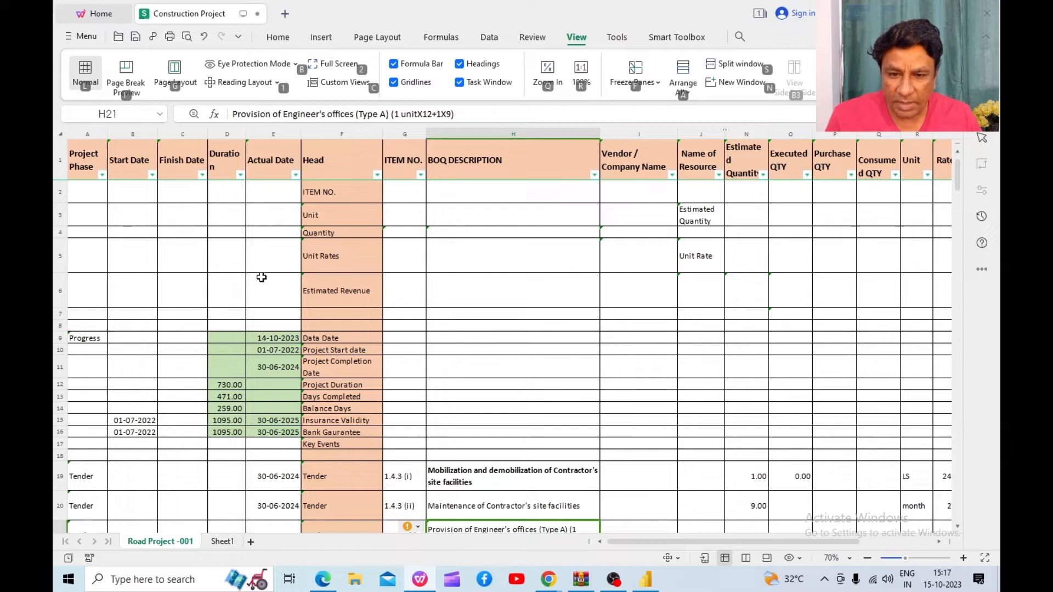
mouse_move(323, 194)
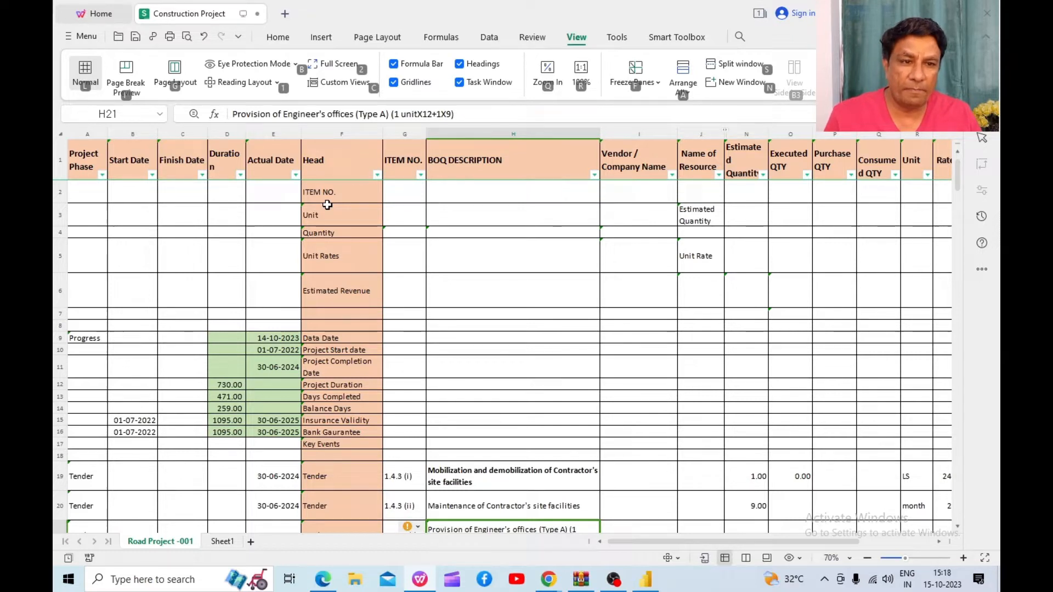
mouse_move(728, 216)
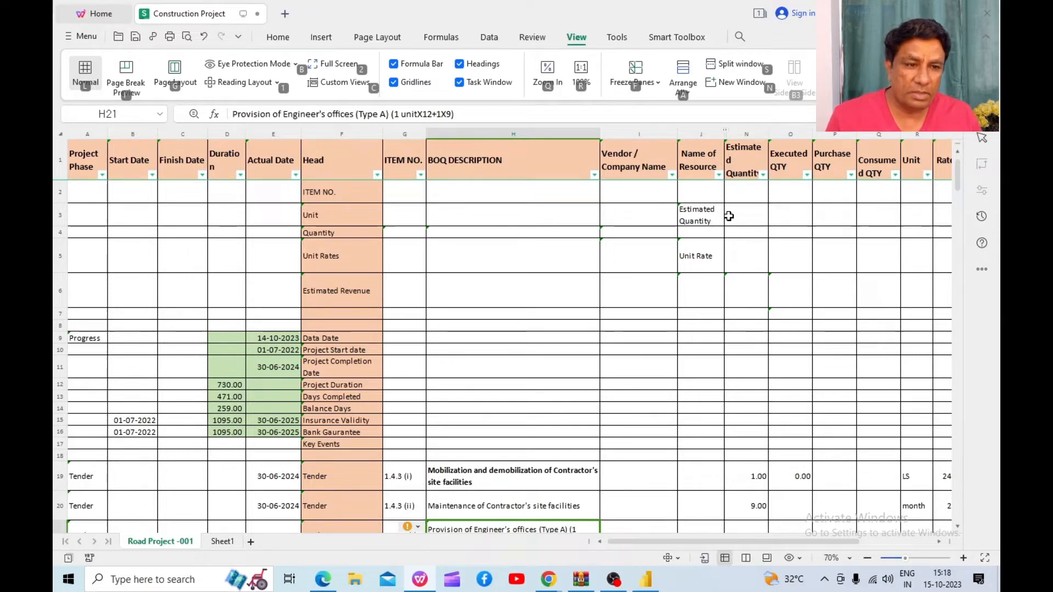
mouse_move(671, 249)
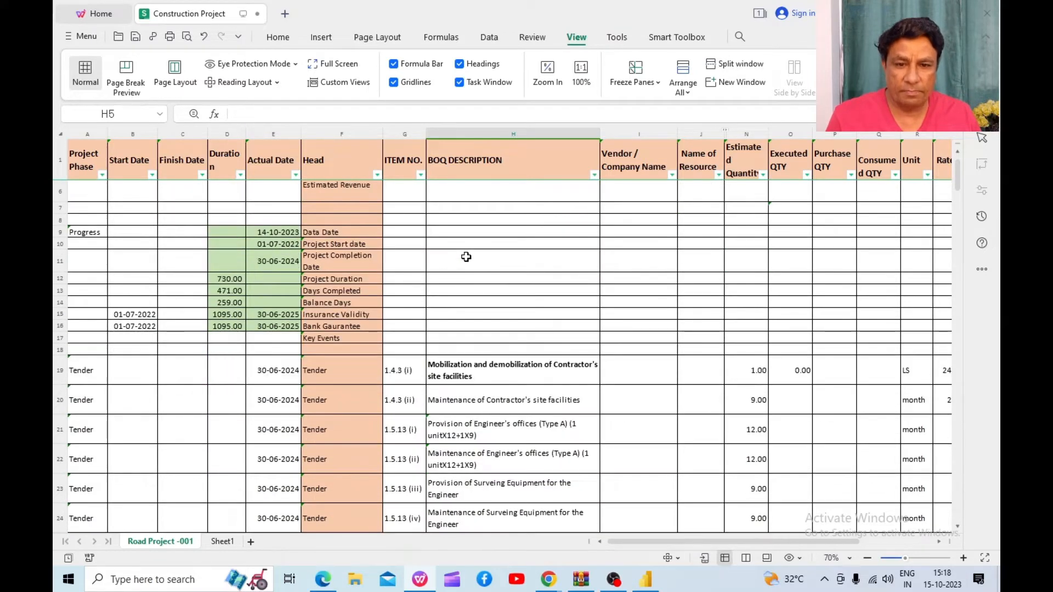
Step: Read BOQ item 1.4.3 (ii)'s full description and its estimated quantity
scroll(down, 3)
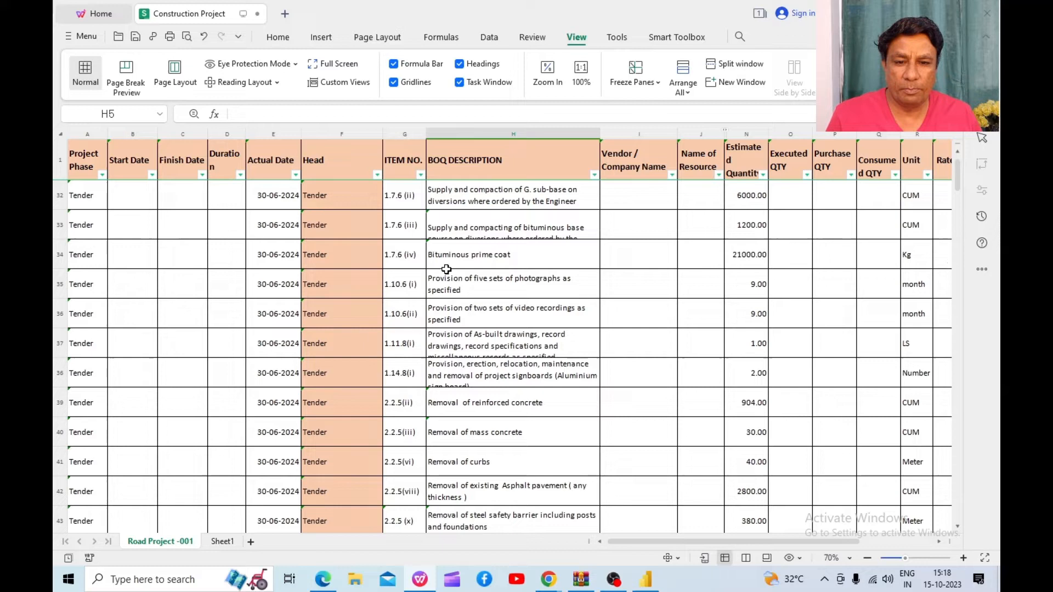
scroll(up, 3)
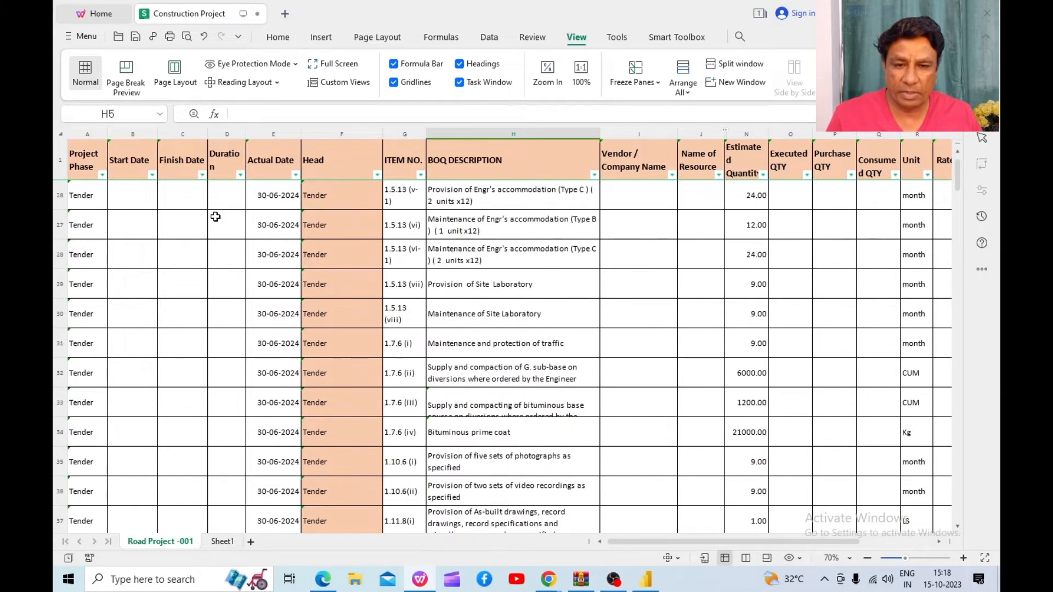
scroll(up, 3)
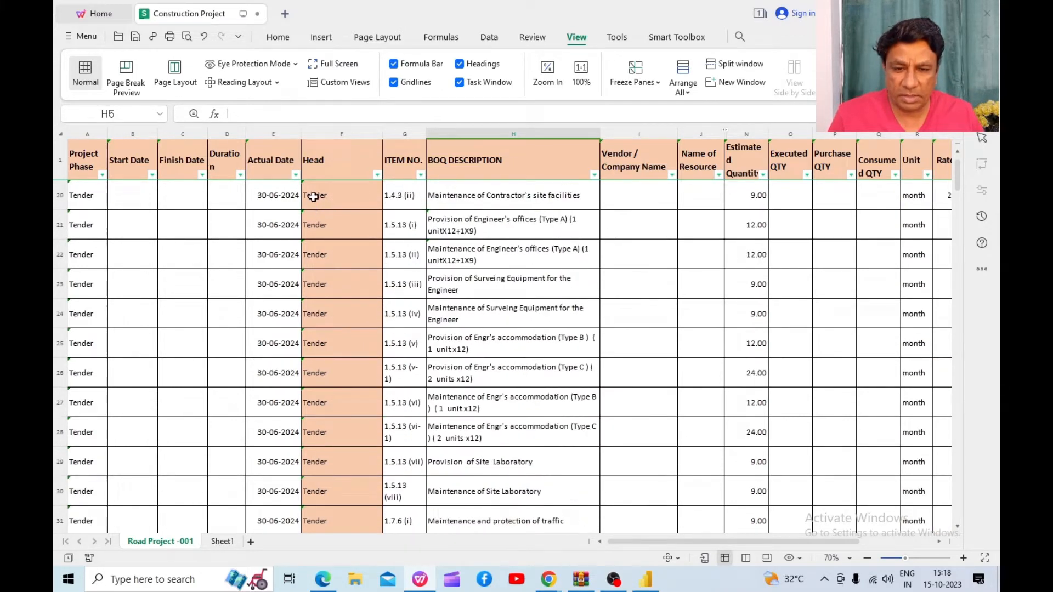
click(329, 195)
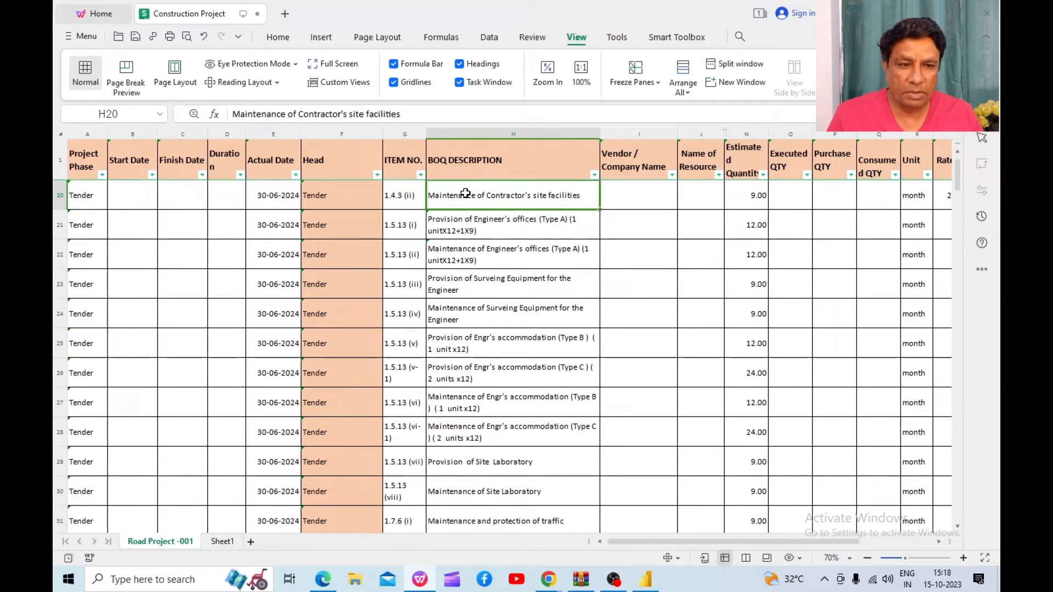
click(745, 195)
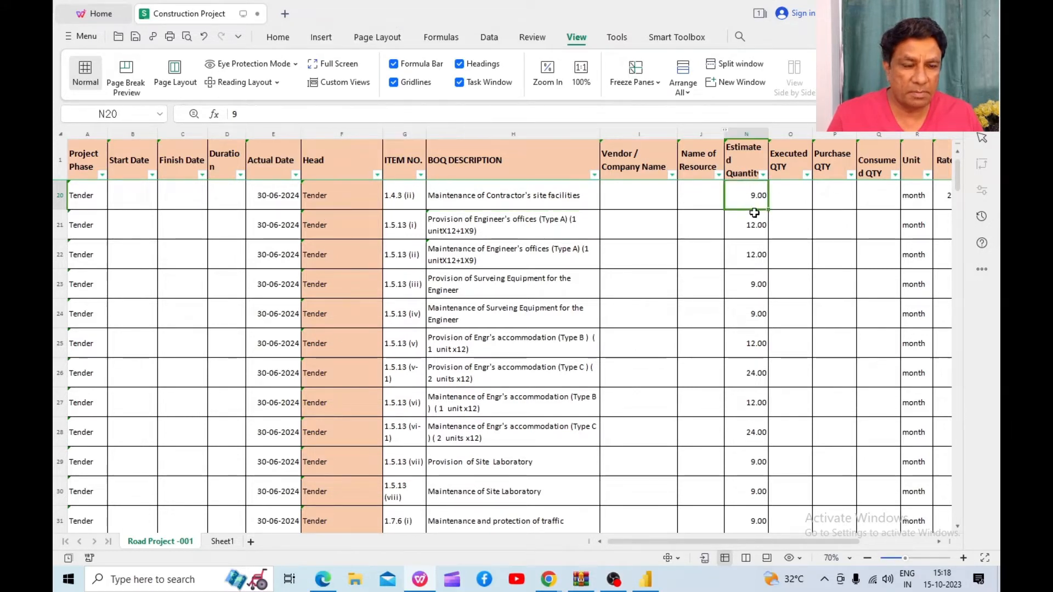
Step: Scroll further down and inspect the Revenue entry for unclassified excavation
scroll(down, 3)
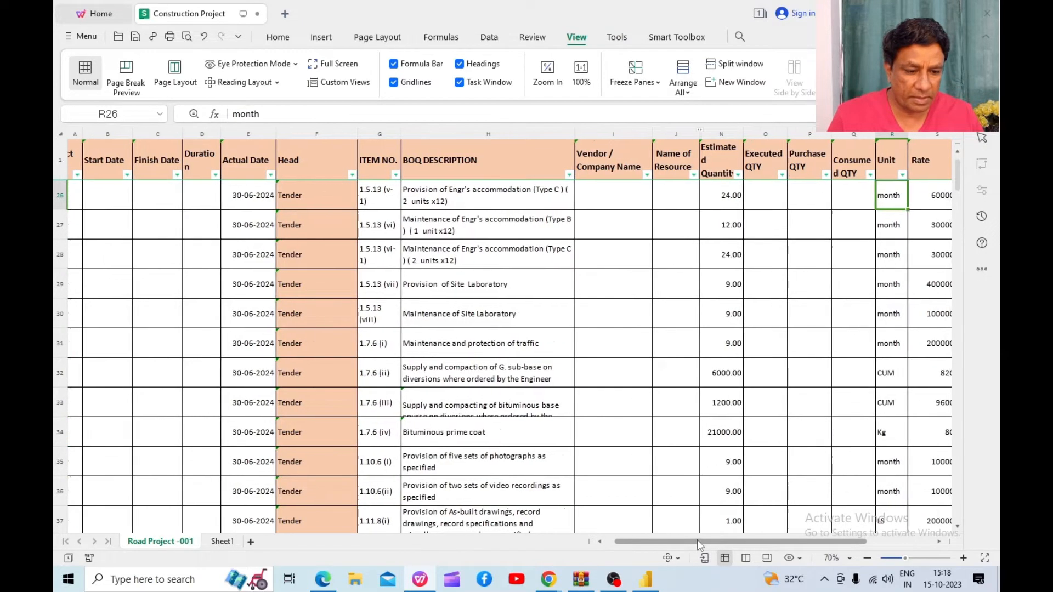
scroll(down, 3)
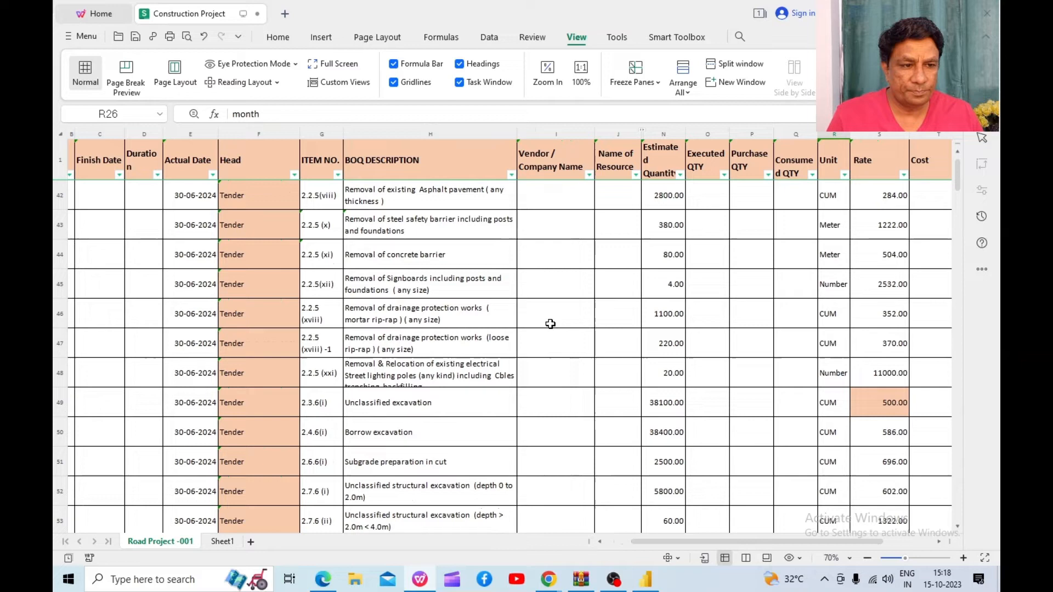
scroll(down, 3)
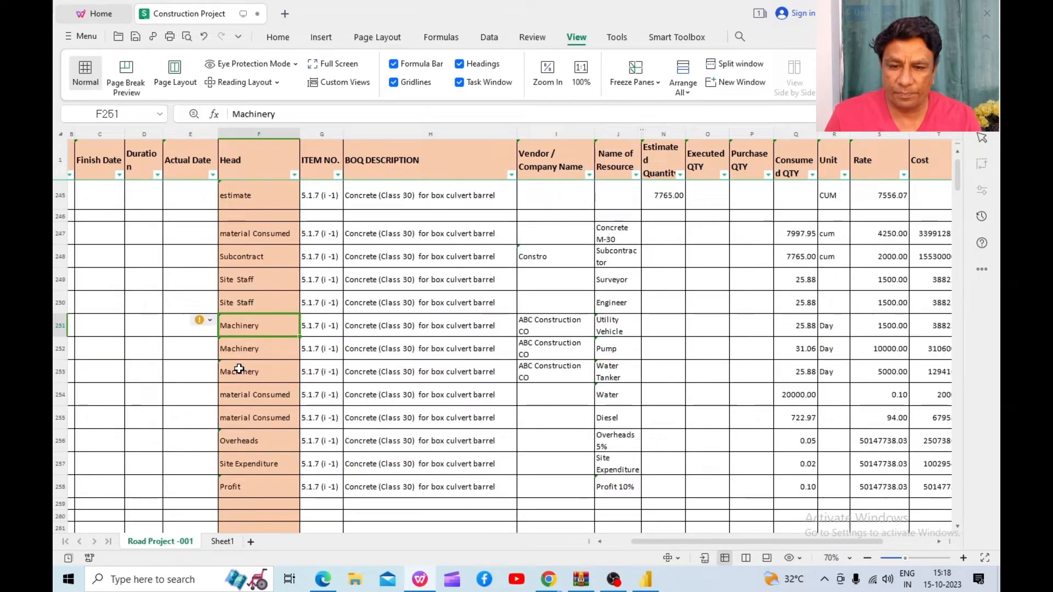
scroll(down, 3)
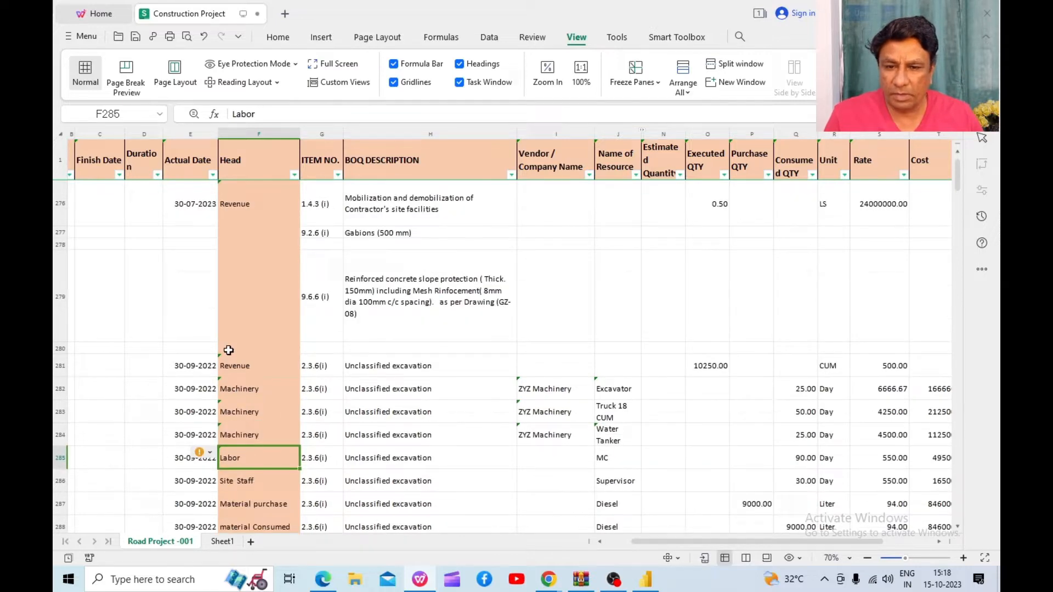
click(258, 365)
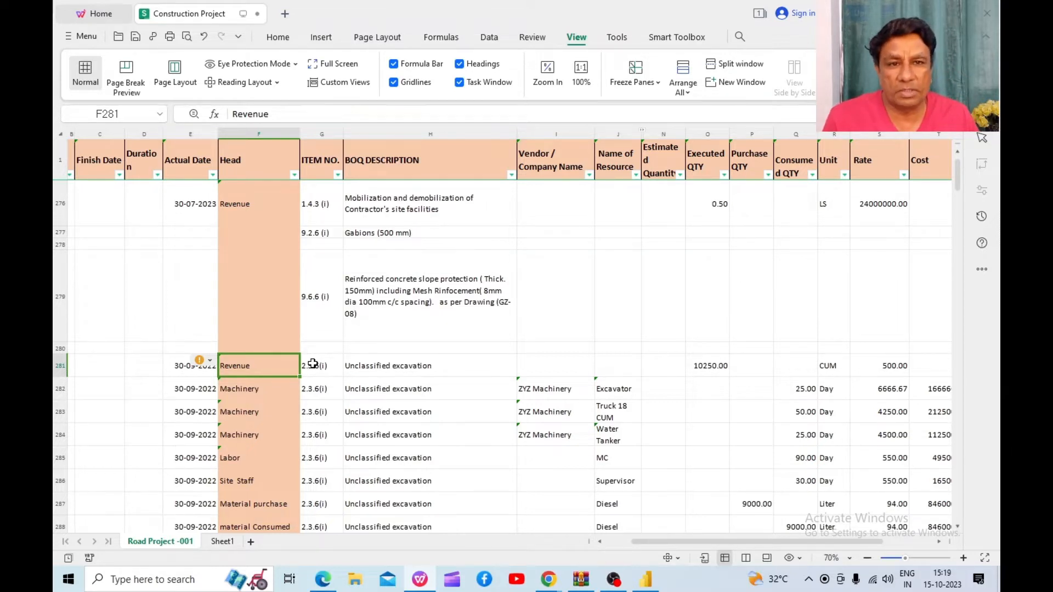
mouse_move(291, 394)
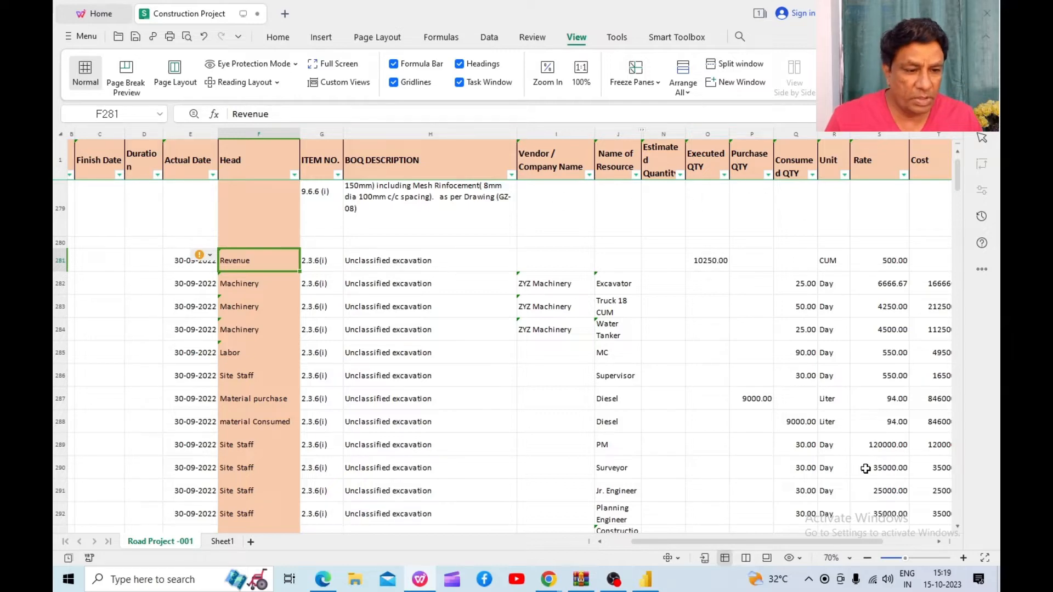
Step: Scroll to the 2022 (₹6,22,31,860) and 2023 (₹2,59,06,400) monthly revenue charts
scroll(down, 3)
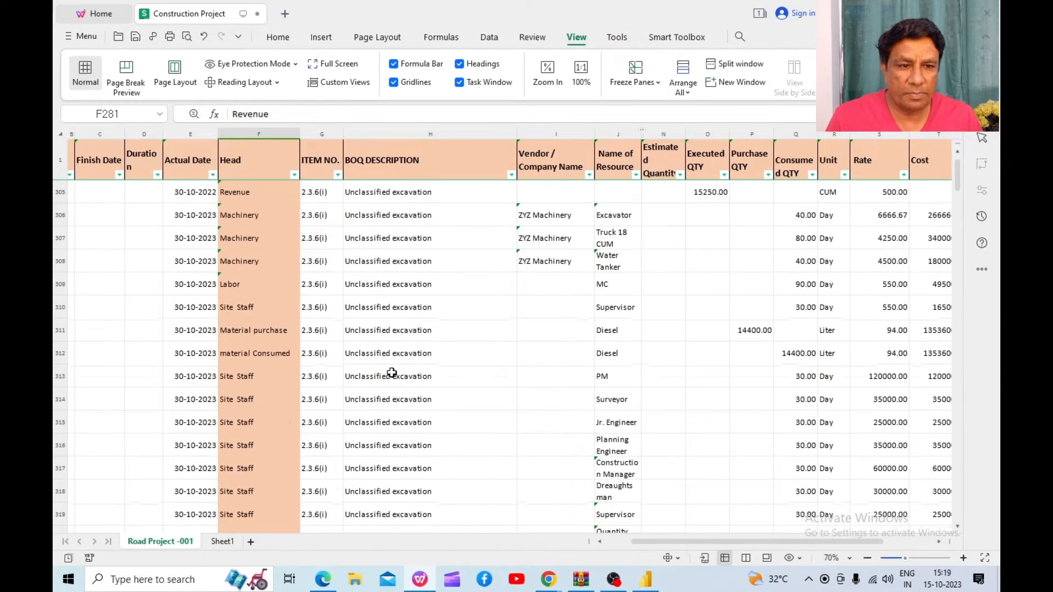
scroll(down, 3)
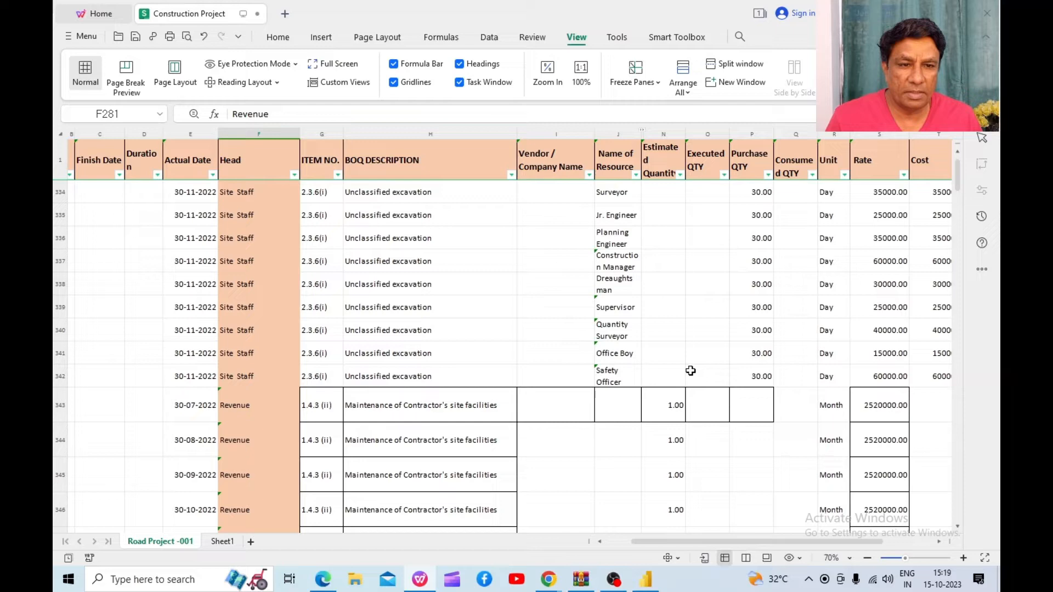
scroll(down, 3)
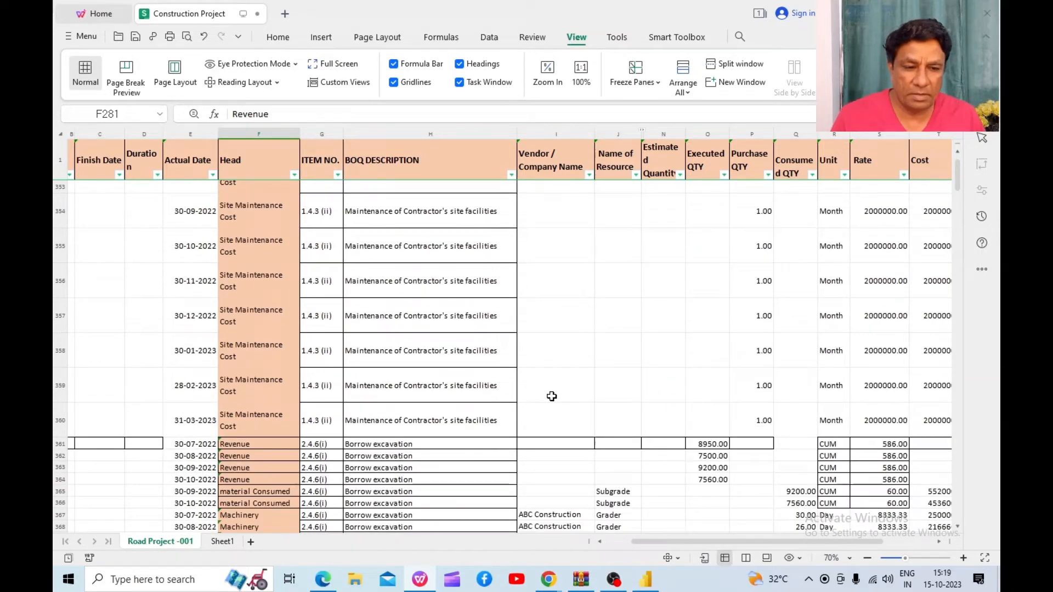
scroll(down, 3)
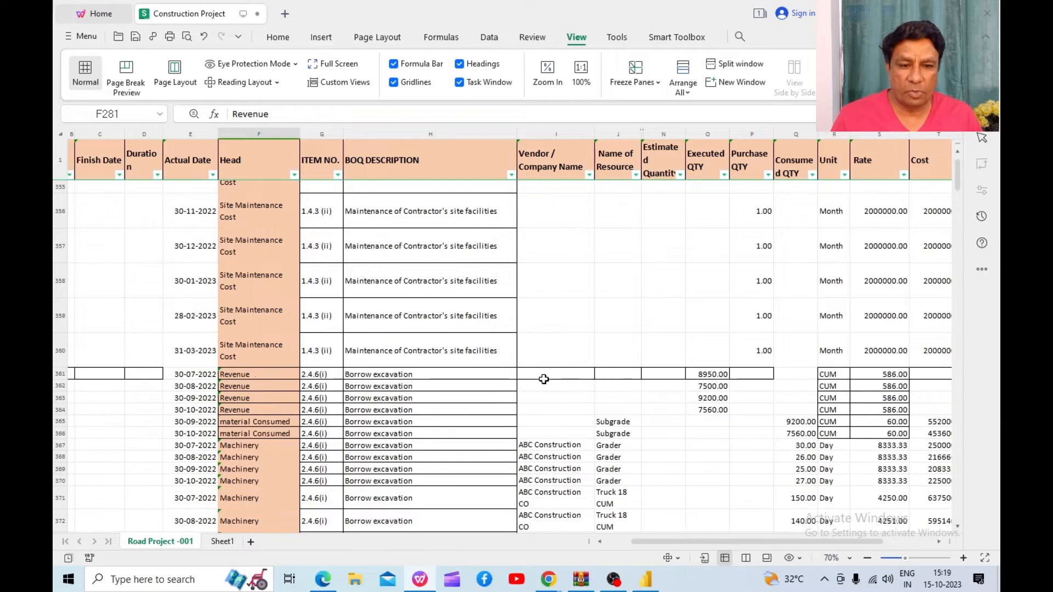
scroll(down, 3)
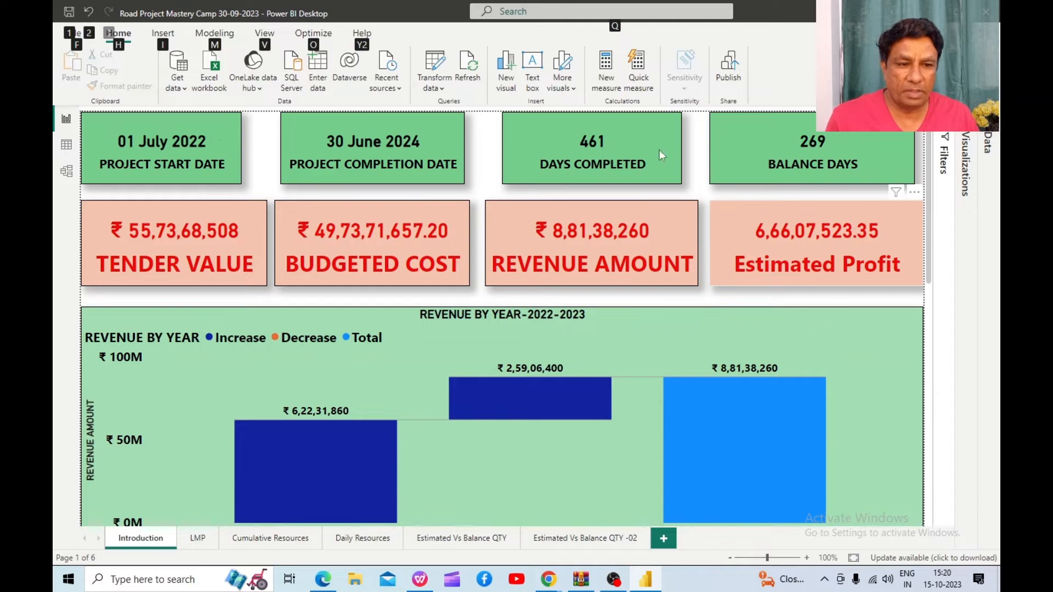
mouse_move(638, 356)
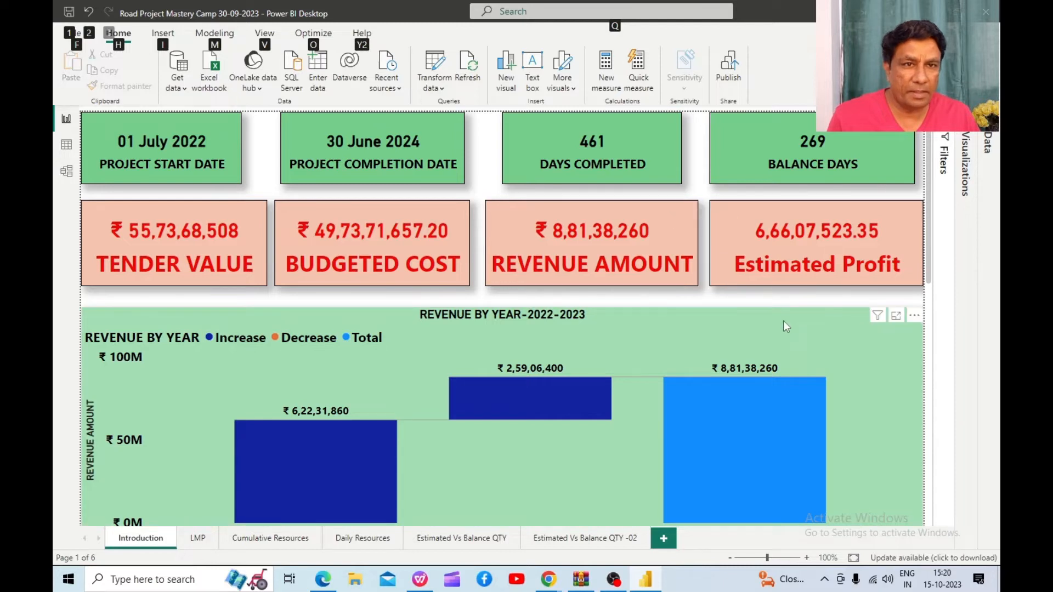
mouse_move(744, 294)
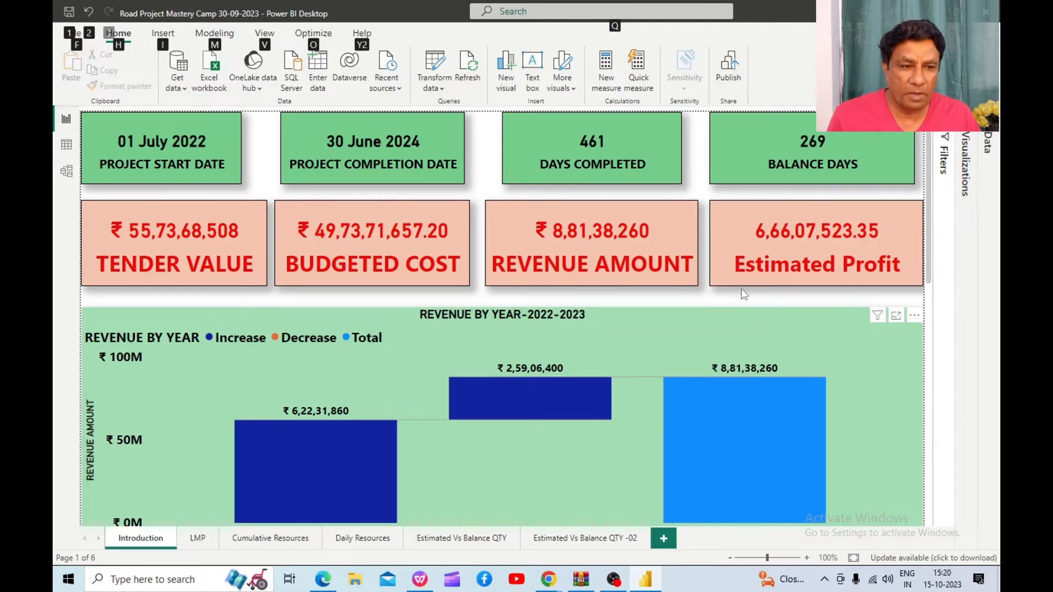
mouse_move(681, 347)
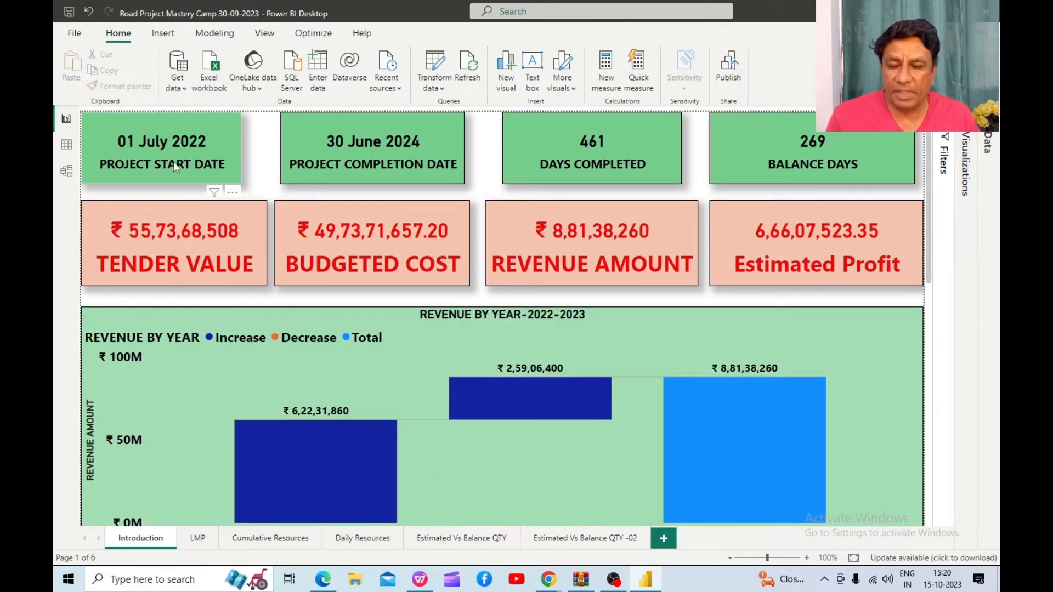
mouse_move(386, 174)
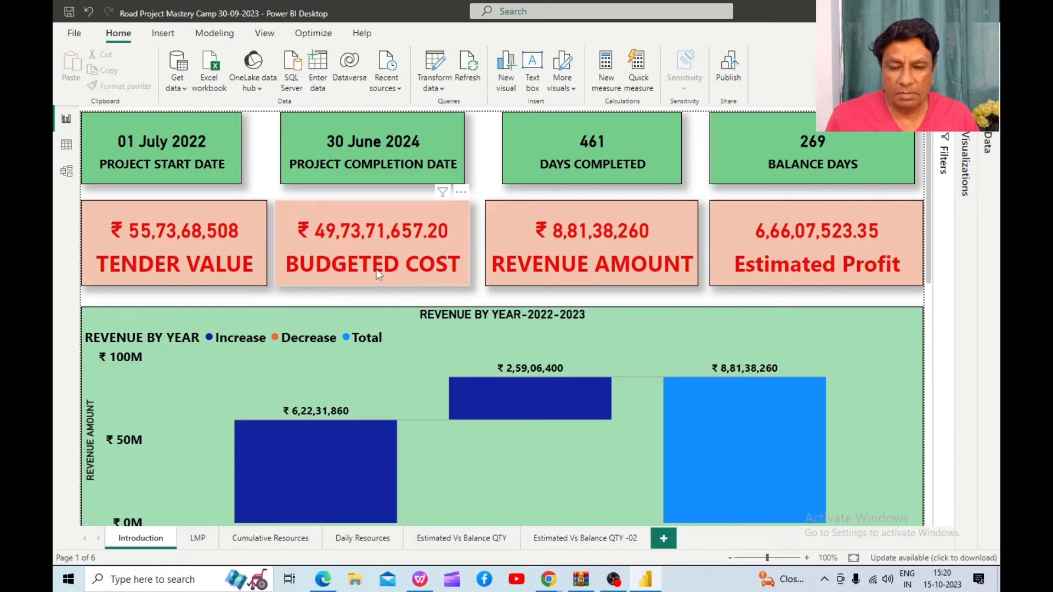
mouse_move(537, 273)
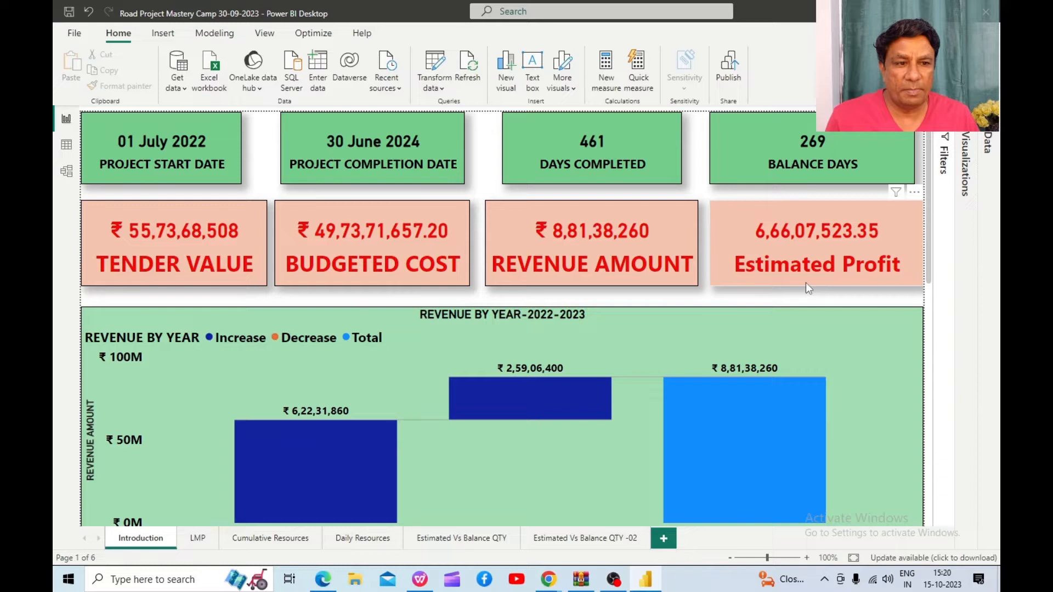
scroll(down, 3)
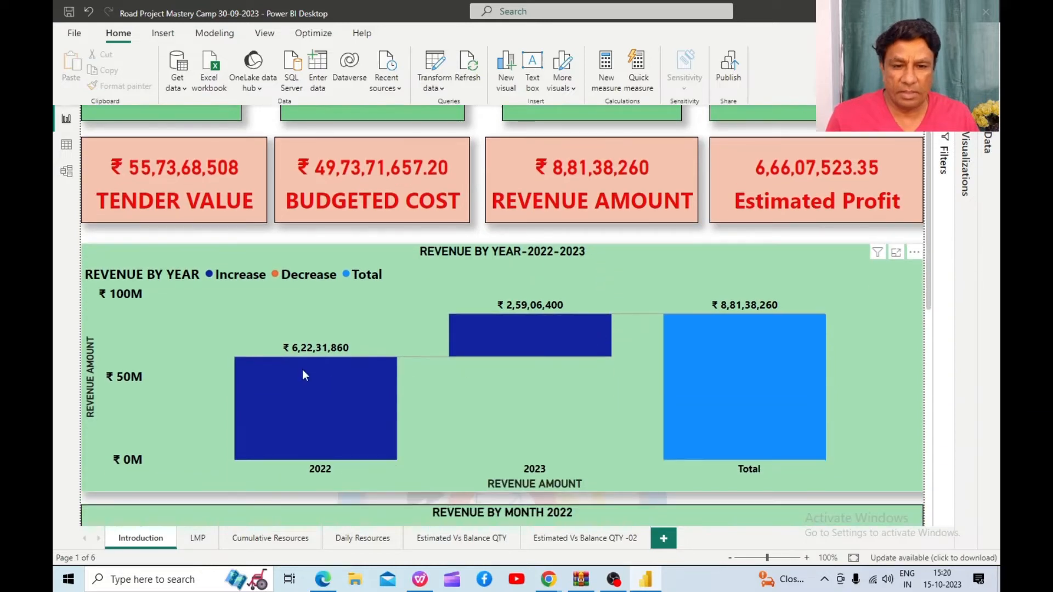
mouse_move(543, 316)
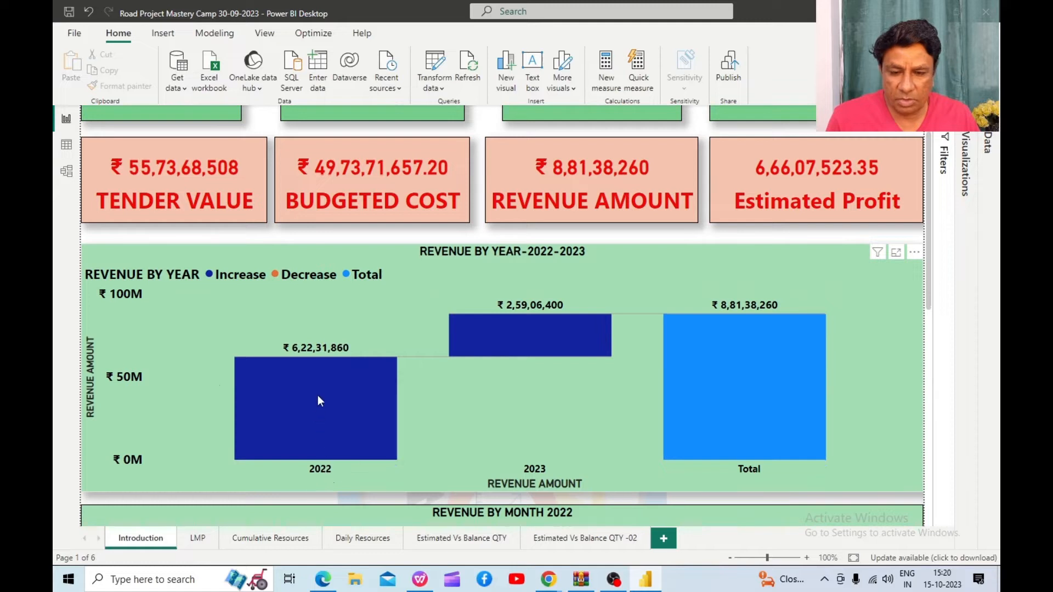
mouse_move(302, 356)
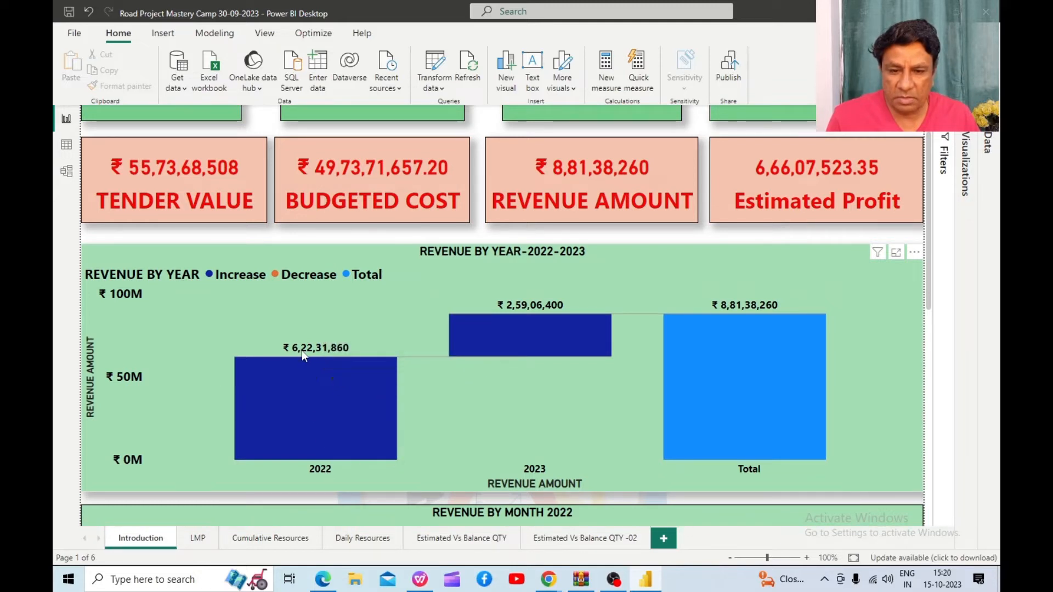
mouse_move(530, 326)
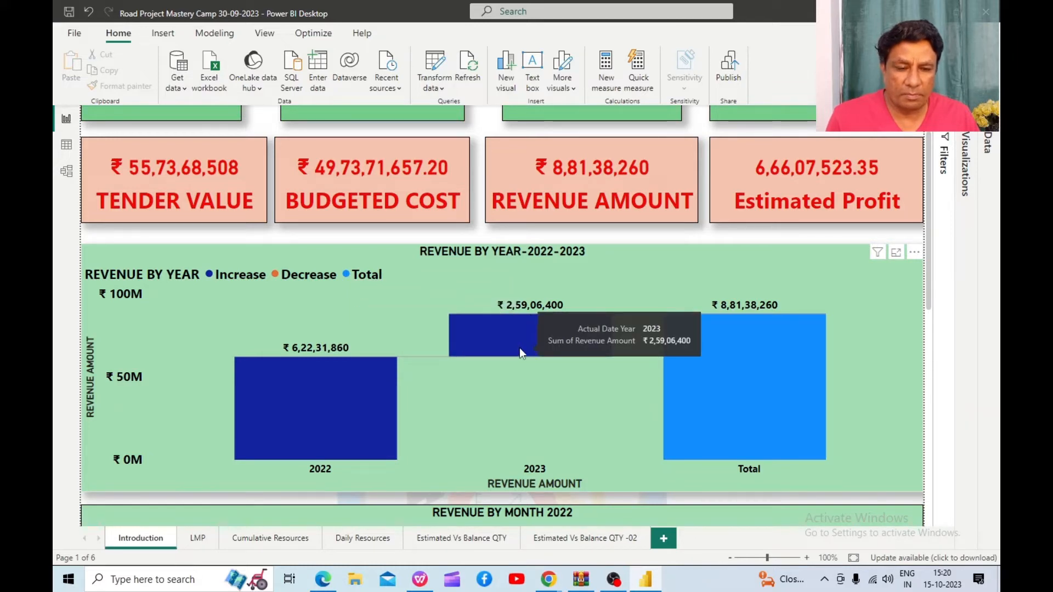
scroll(down, 3)
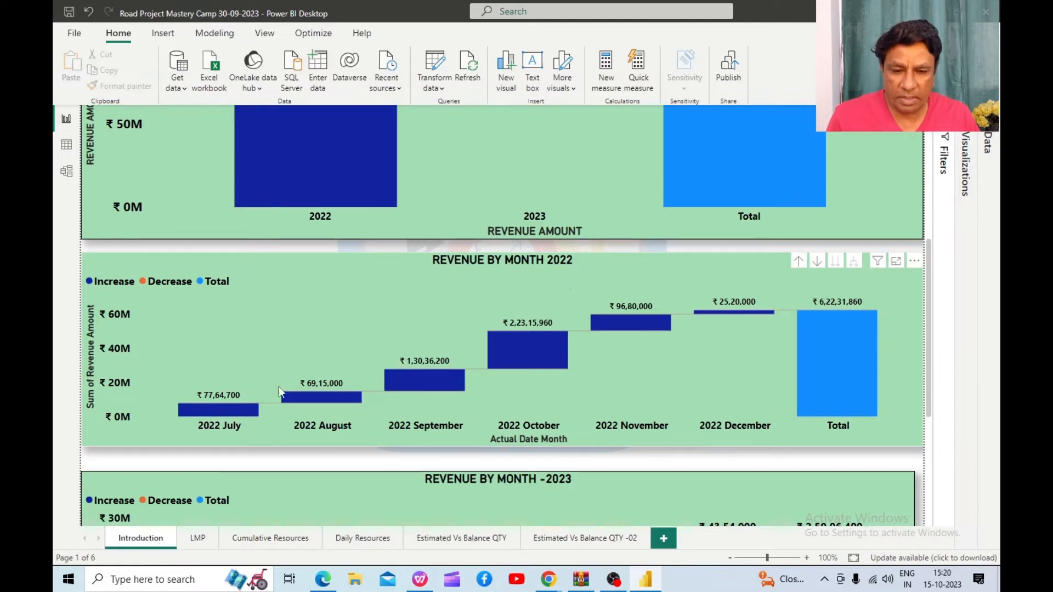
mouse_move(461, 334)
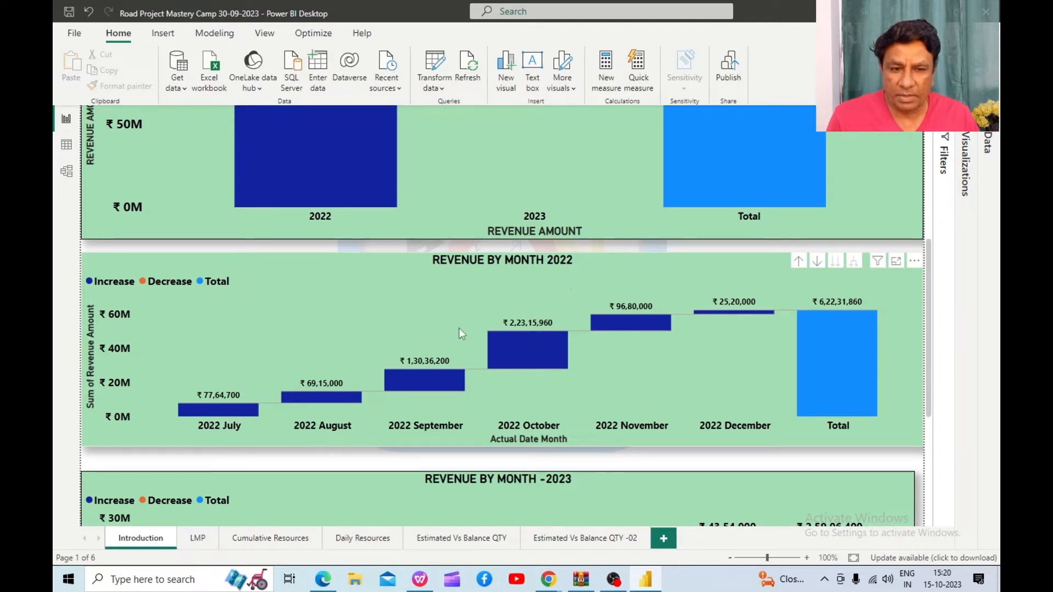
mouse_move(216, 409)
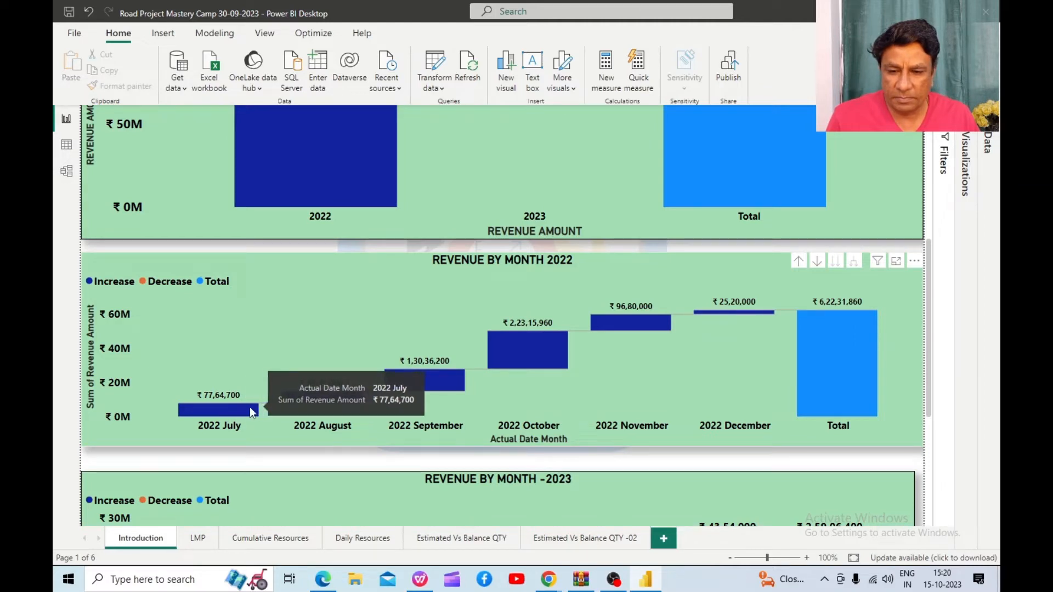
mouse_move(335, 401)
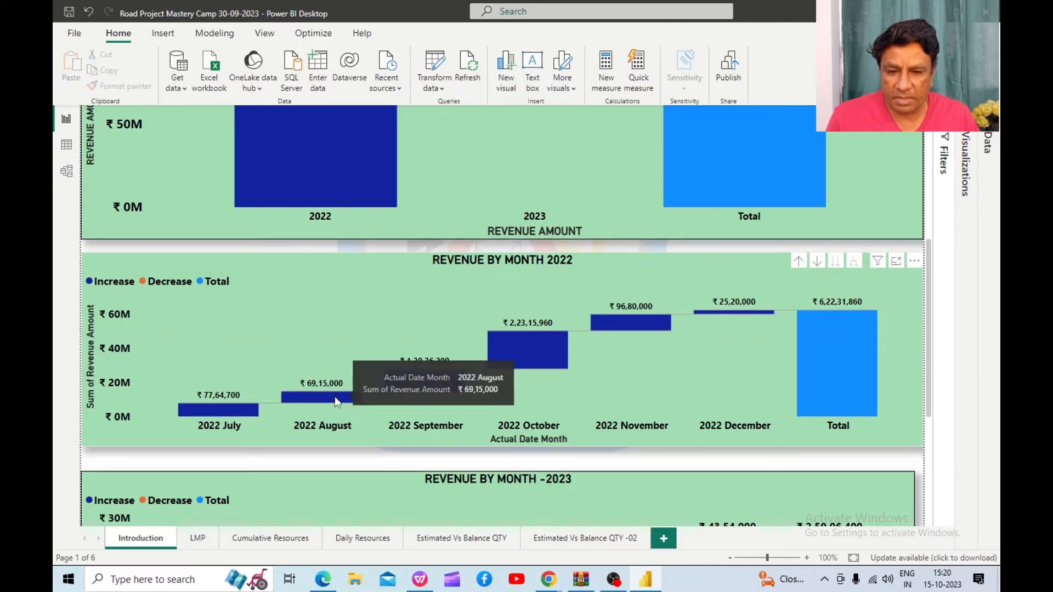
mouse_move(433, 388)
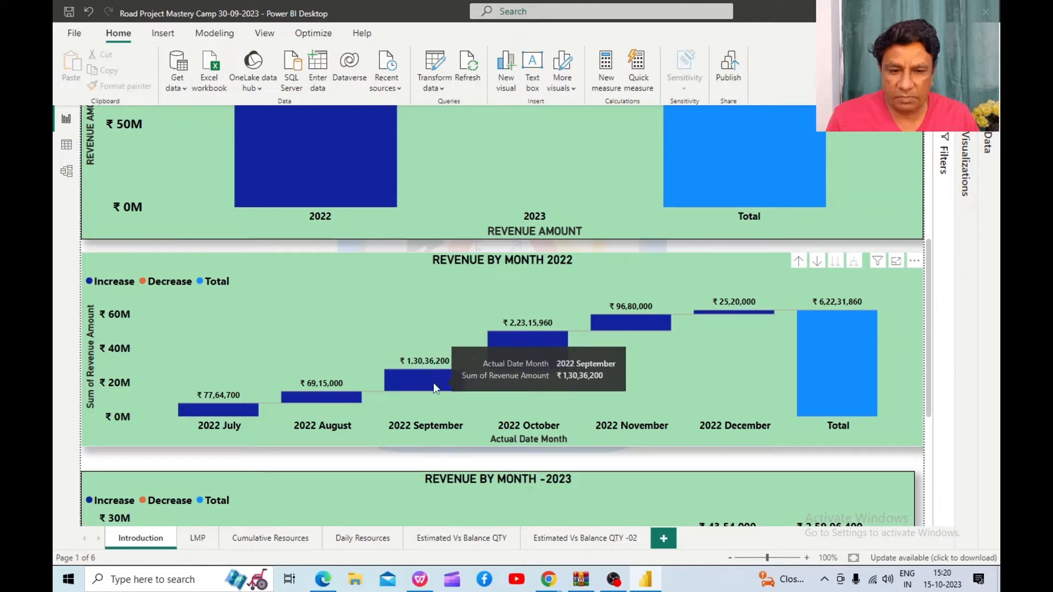
mouse_move(499, 358)
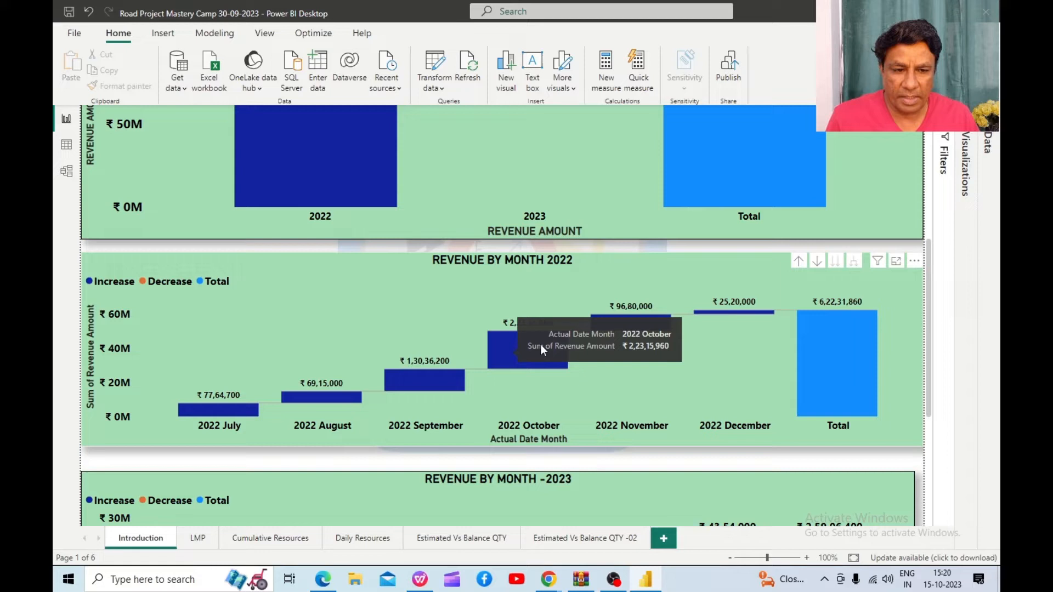
mouse_move(856, 362)
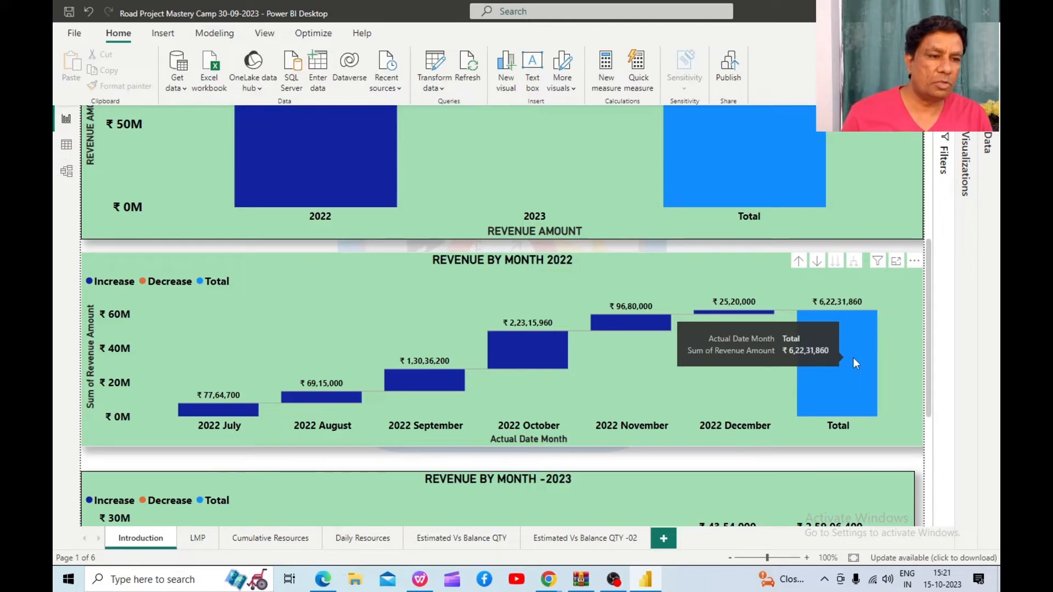
mouse_move(829, 366)
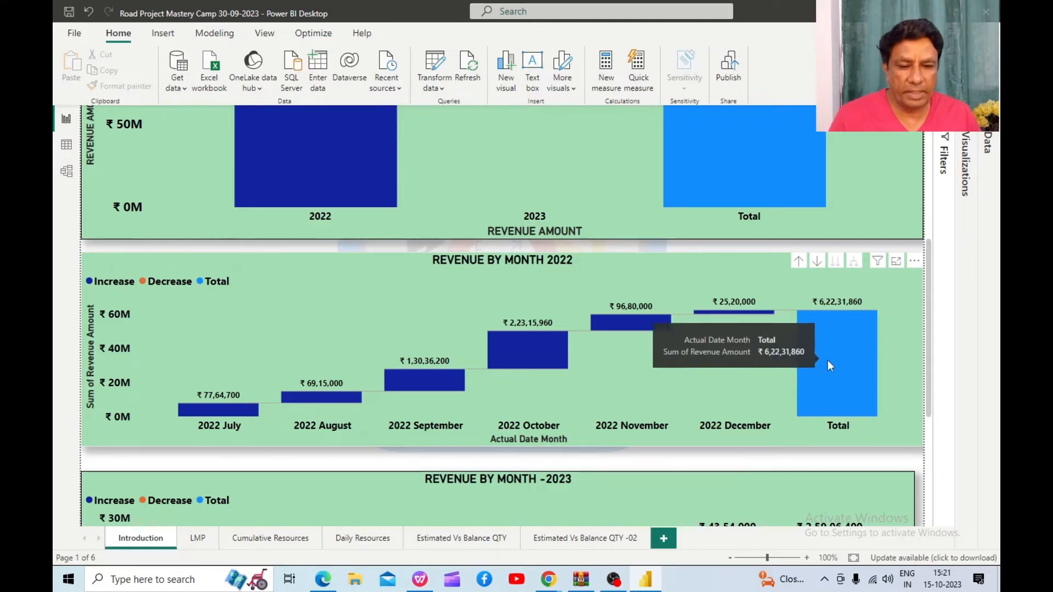
scroll(down, 3)
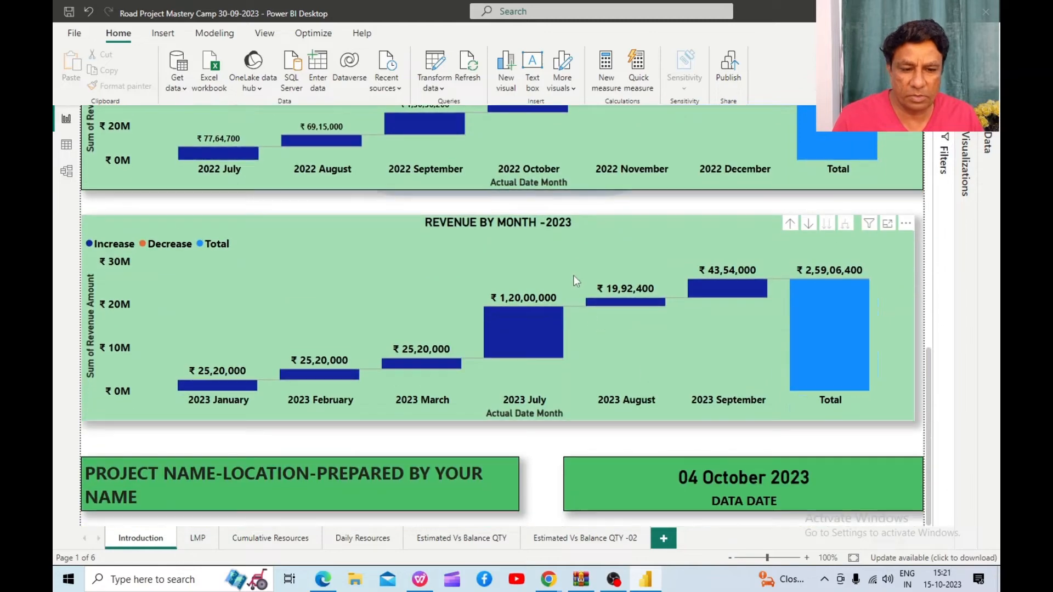
mouse_move(520, 367)
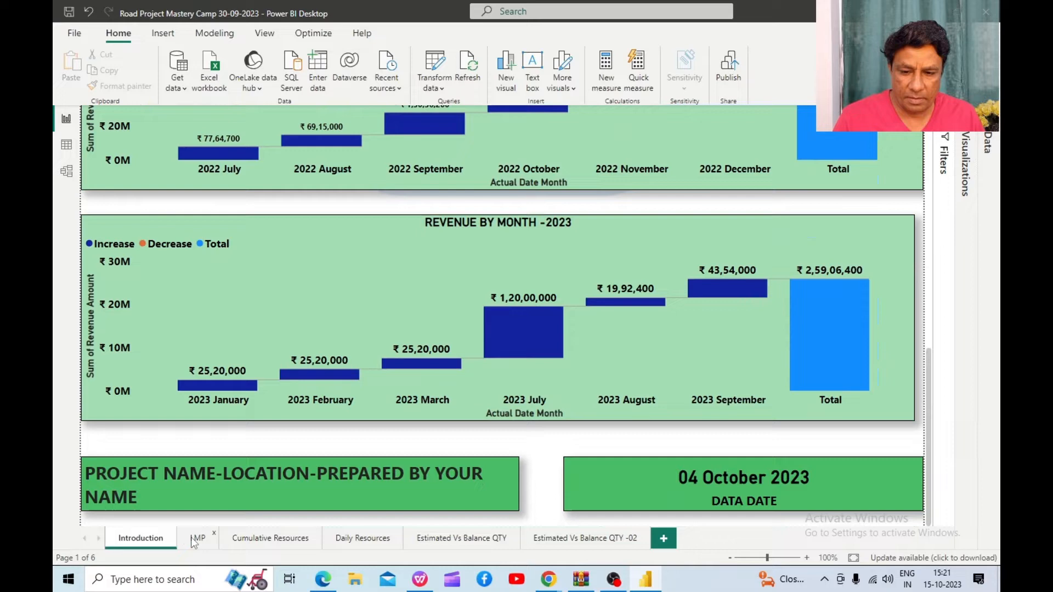
Step: On the LMP page, cross-filter the visuals to Site Maintenance Cost (₹18.0M)
click(196, 538)
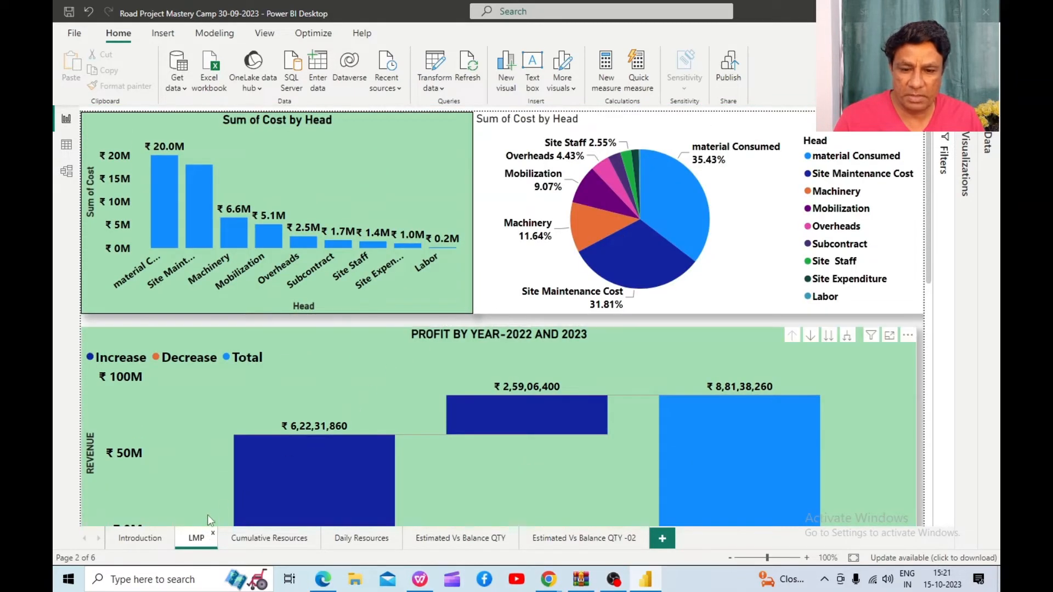
mouse_move(289, 368)
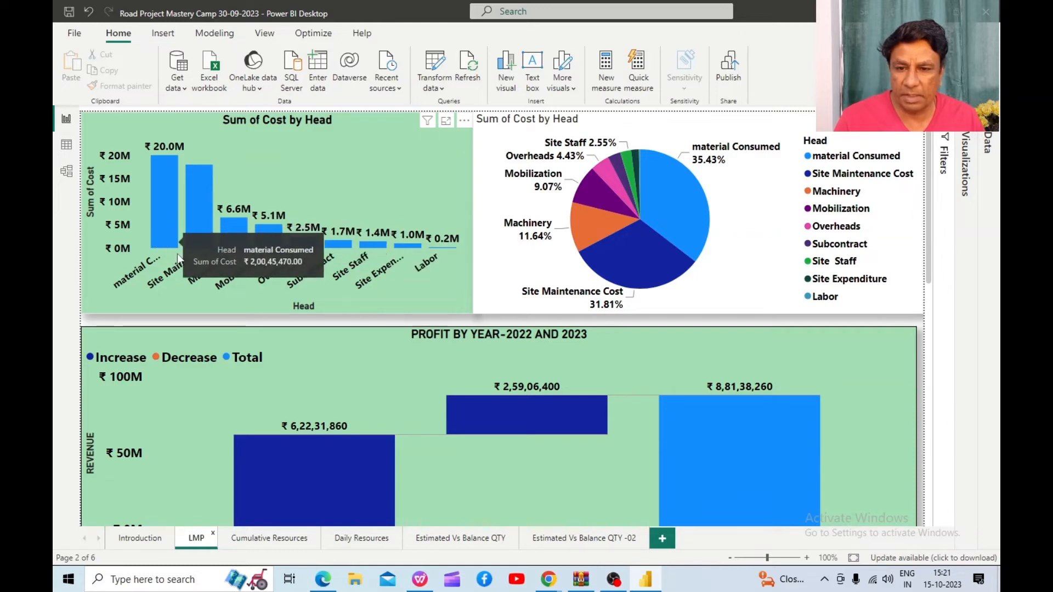
mouse_move(242, 243)
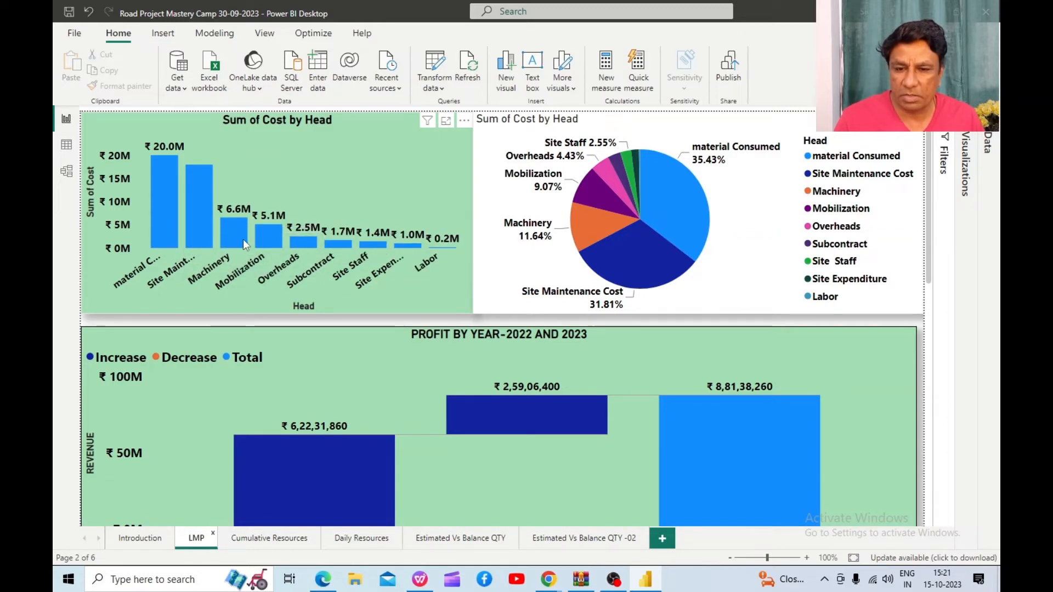
mouse_move(342, 201)
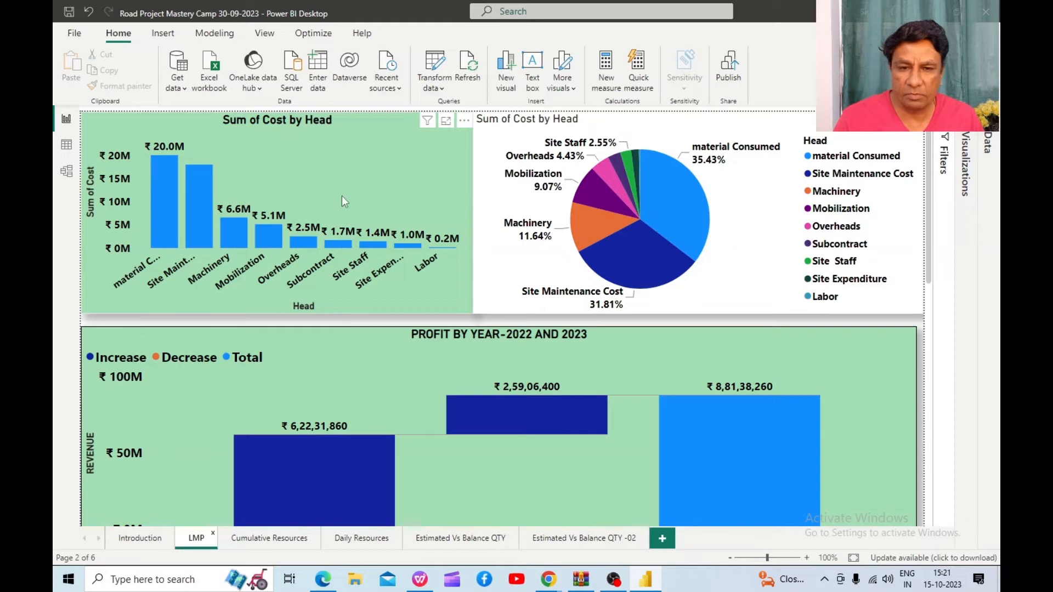
scroll(down, 3)
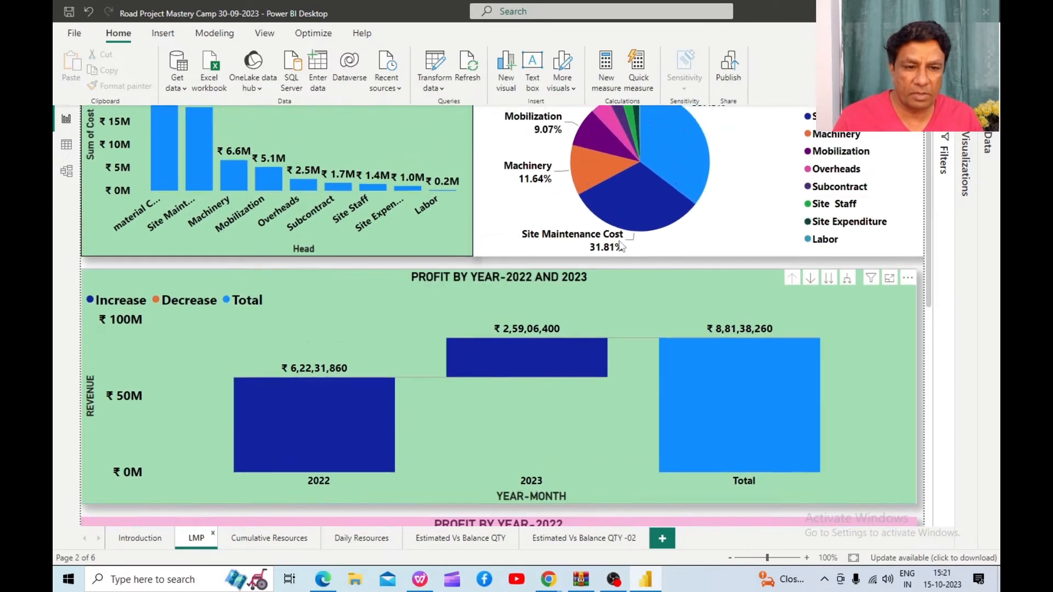
scroll(down, 3)
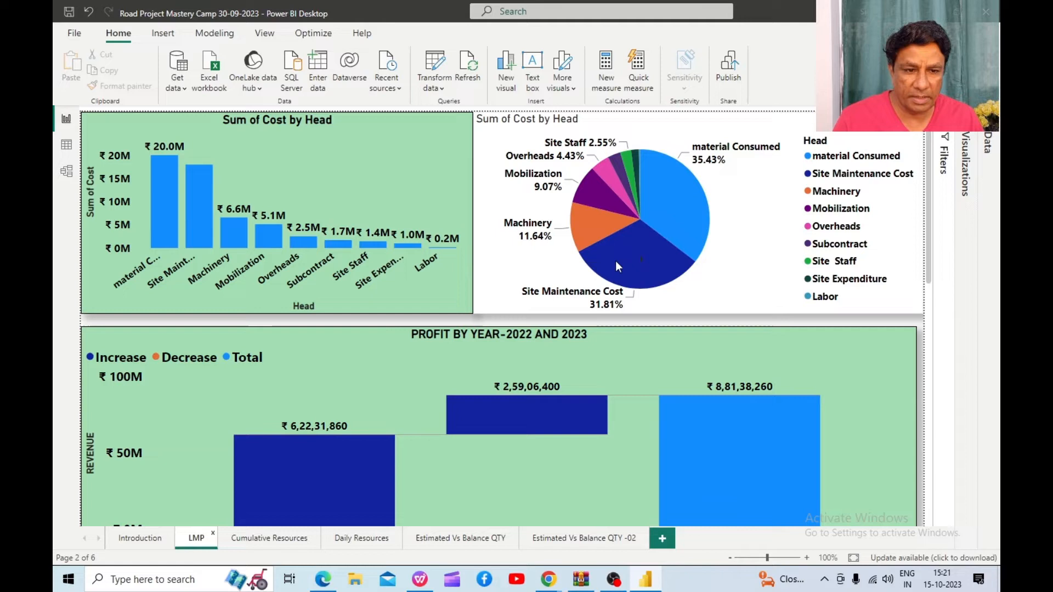
click(638, 262)
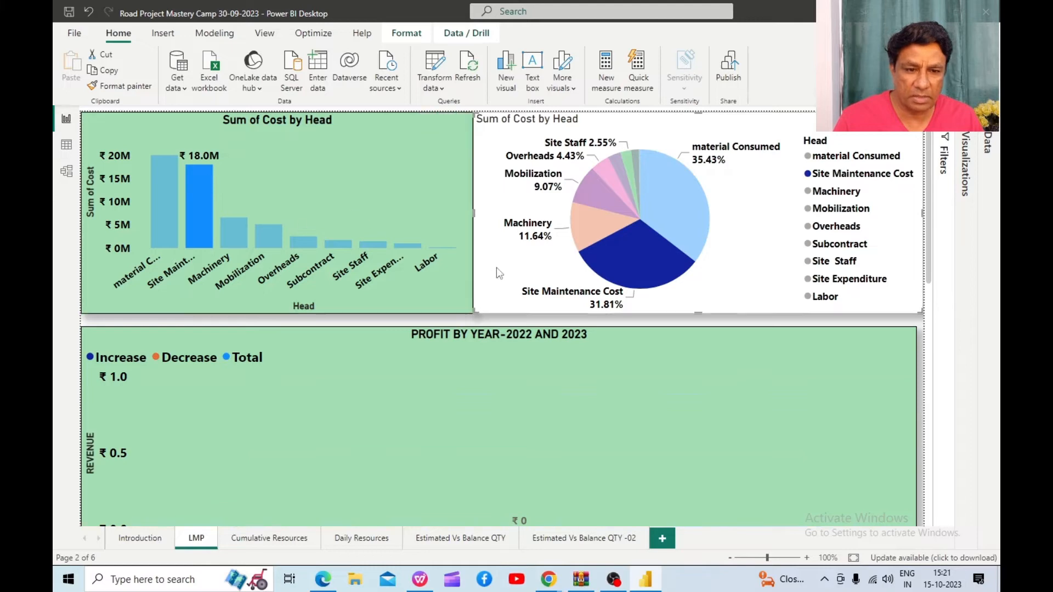
Step: Scroll the LMP page to the 2022 (₹6,22,31,860) and 2023 (₹2,59,06,400) monthly profit charts
scroll(down, 3)
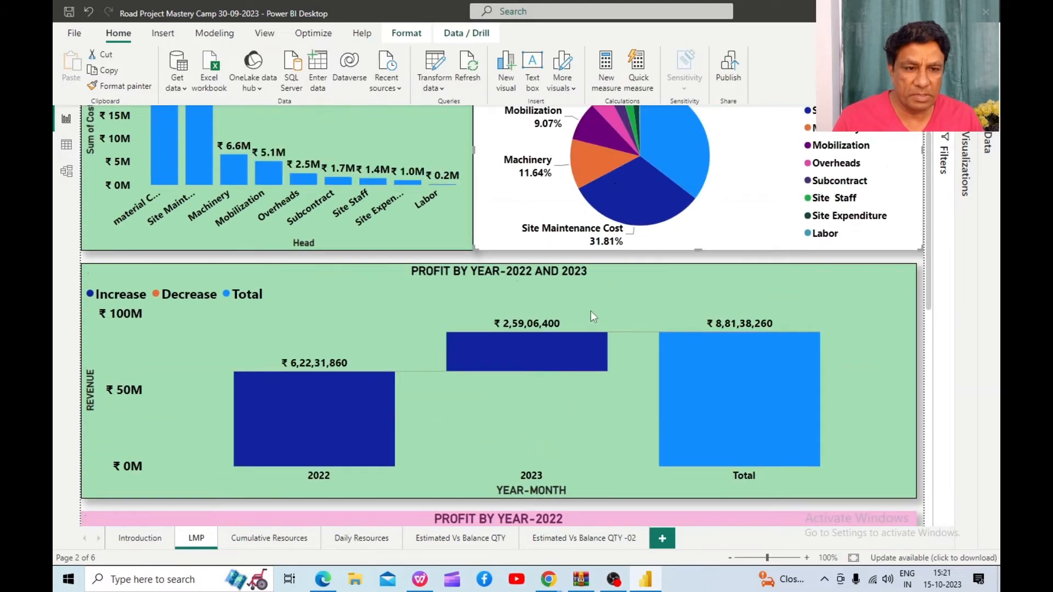
scroll(down, 3)
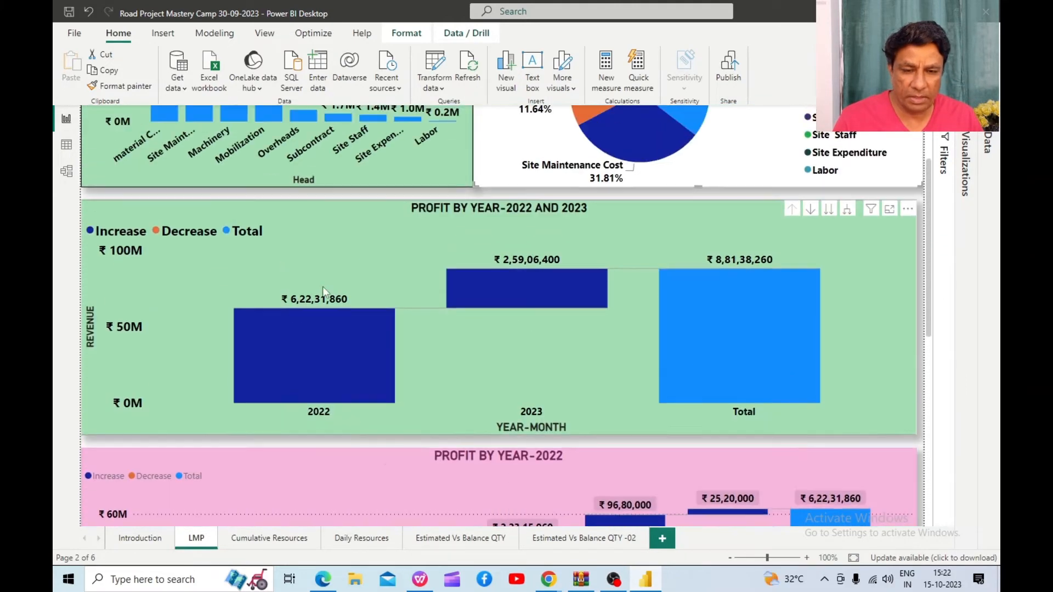
mouse_move(718, 297)
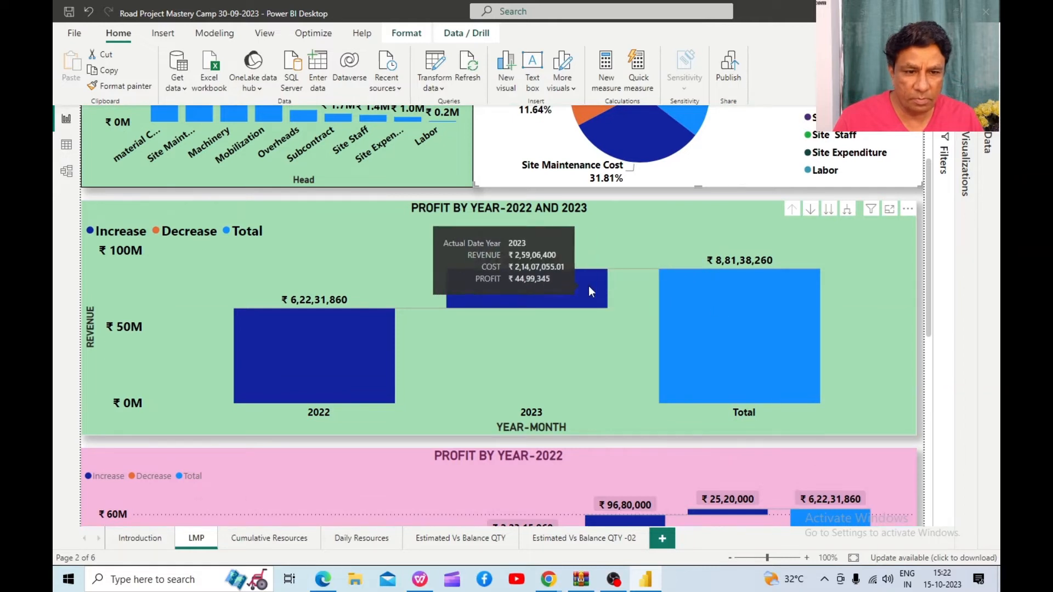
mouse_move(329, 346)
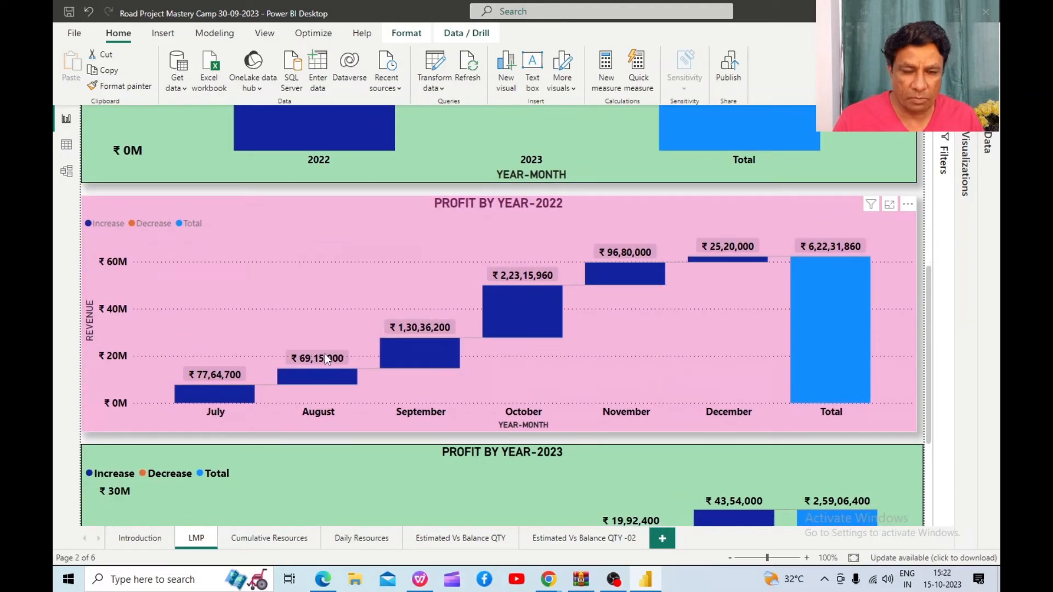
scroll(down, 3)
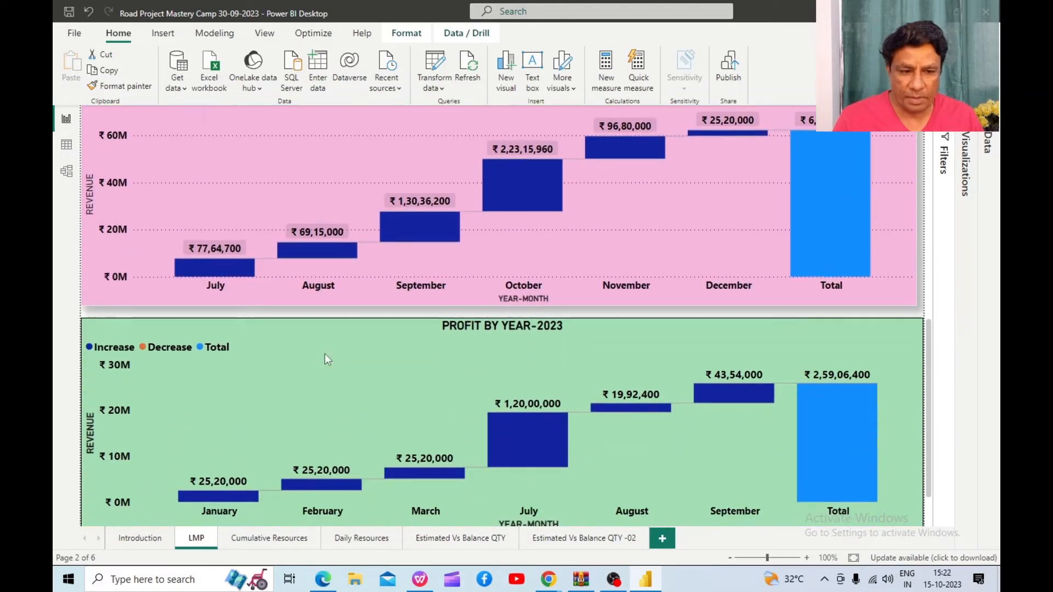
scroll(down, 3)
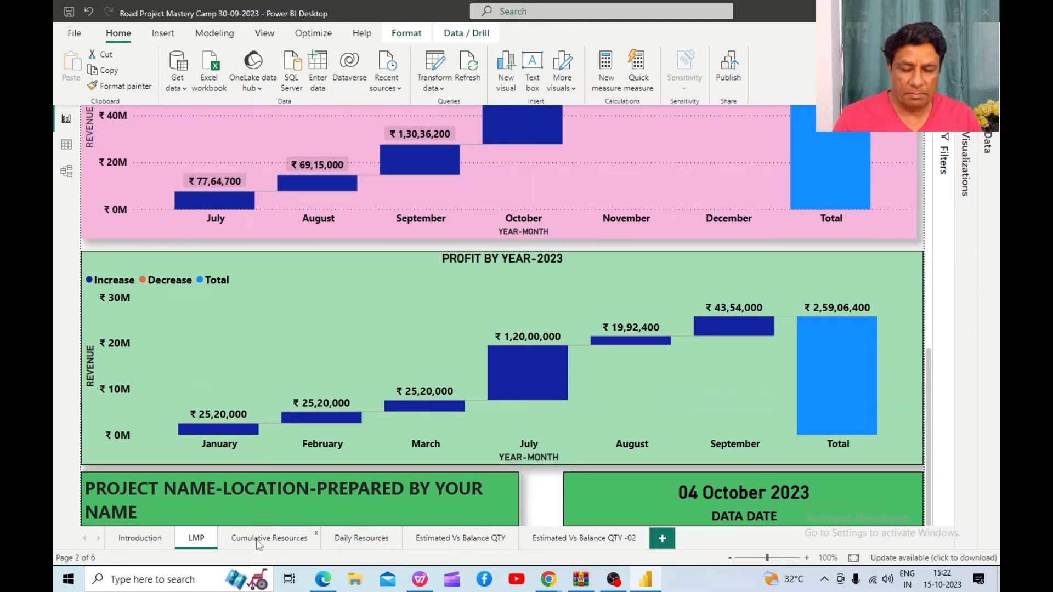
Step: Review the Cumulative Resources page's machinery, labour, overhead and subcontract cost tables
click(269, 538)
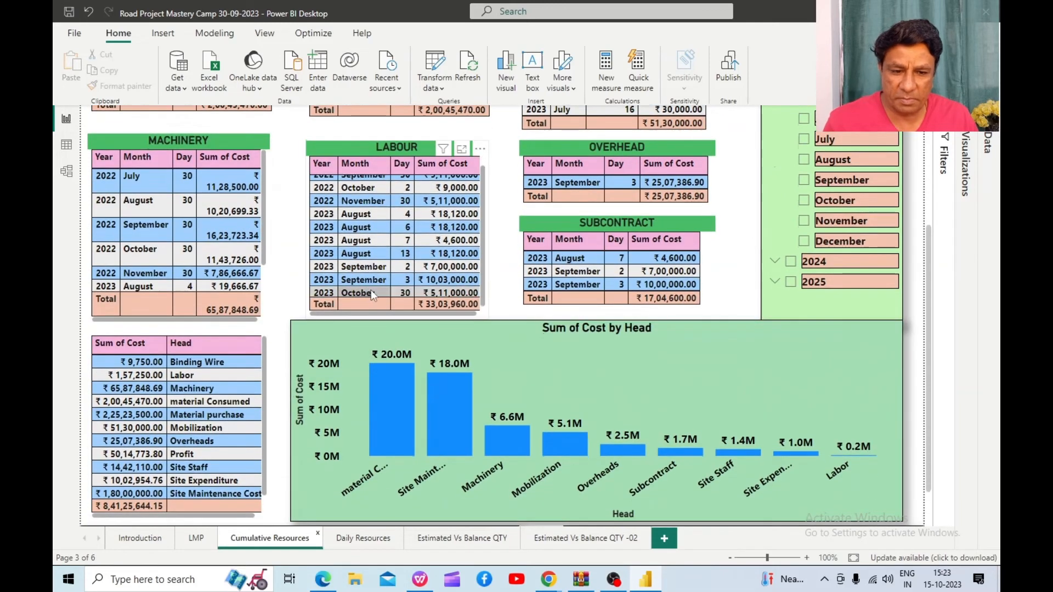
scroll(down, 3)
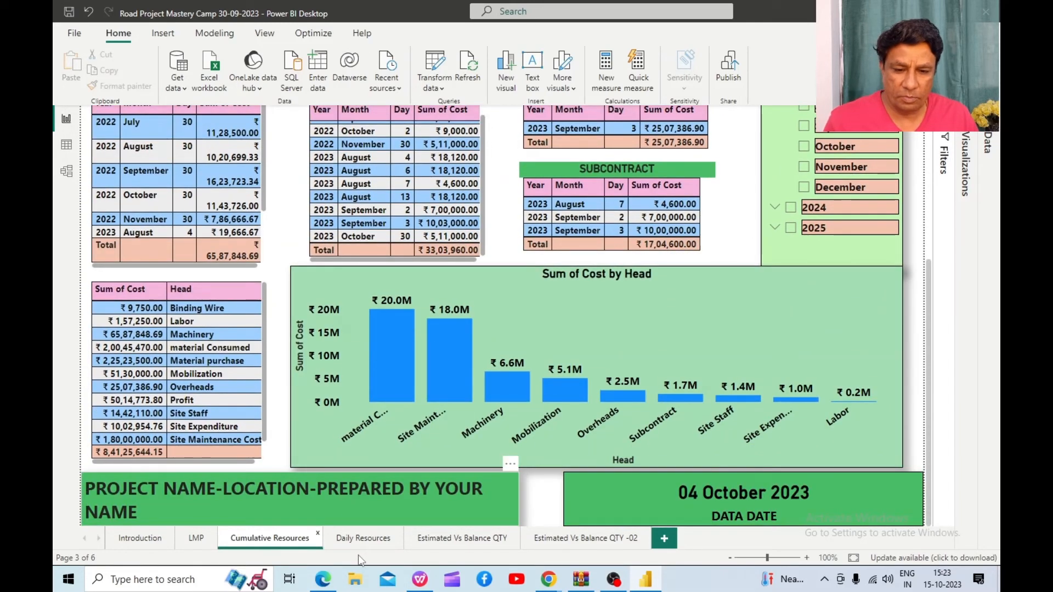
Step: Review the Daily Resources page's 6 August 2023 staff, machinery and labour costs (₹2,63,386.67)
click(362, 538)
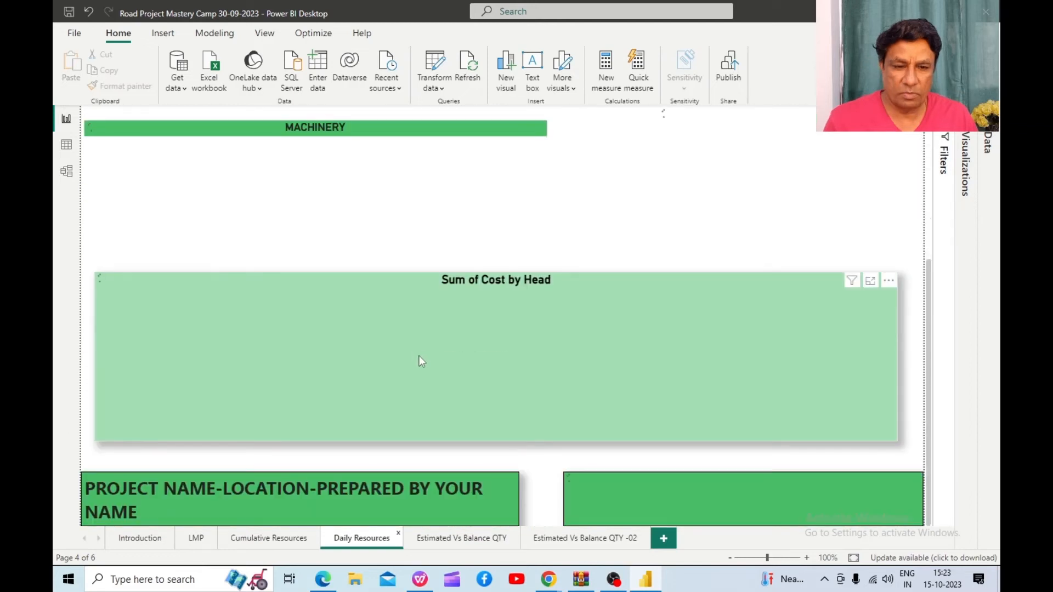
mouse_move(411, 355)
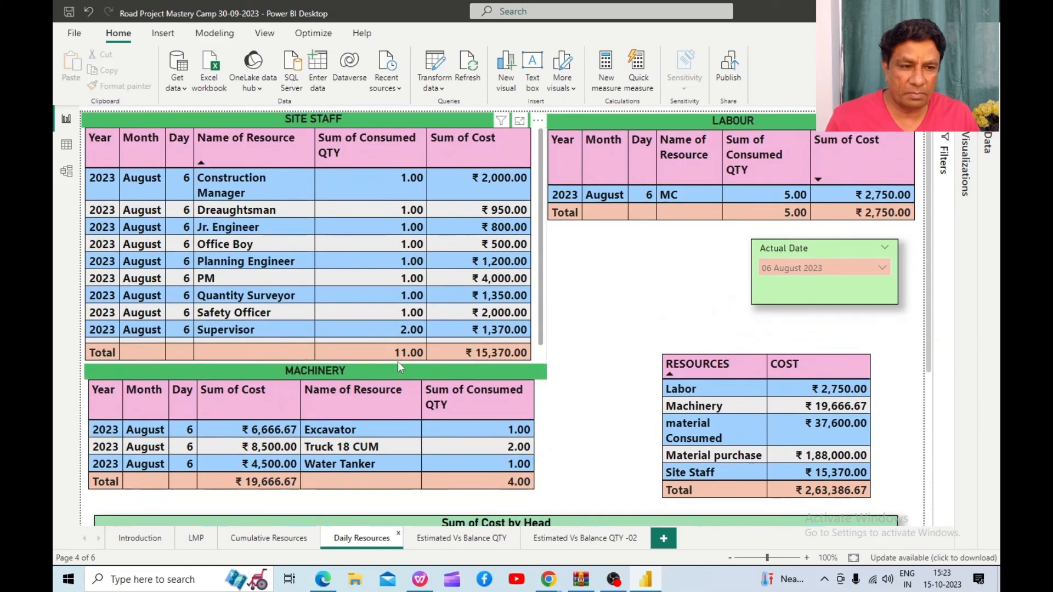
scroll(down, 3)
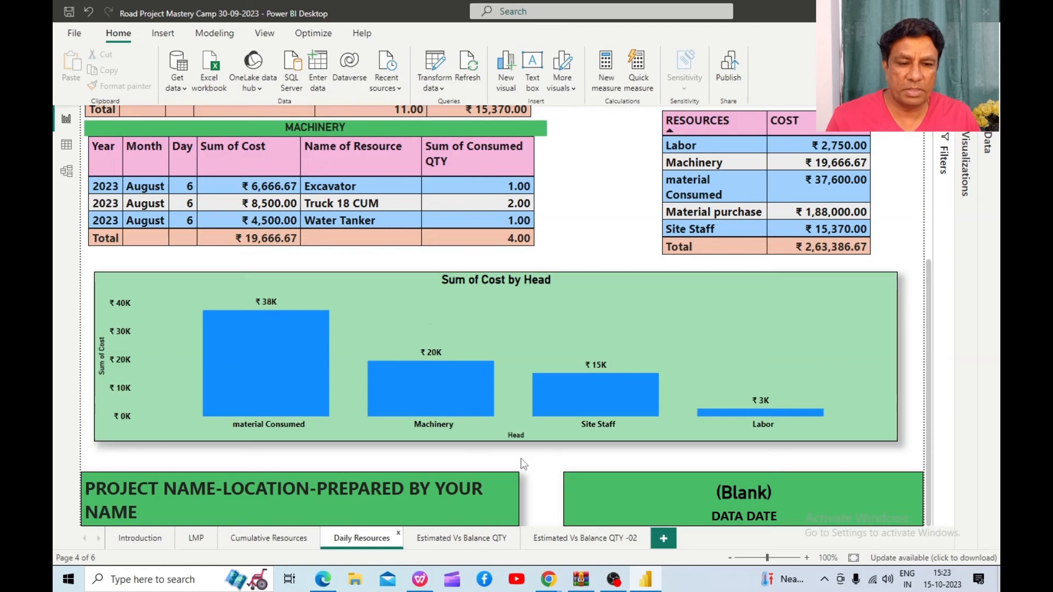
scroll(down, 3)
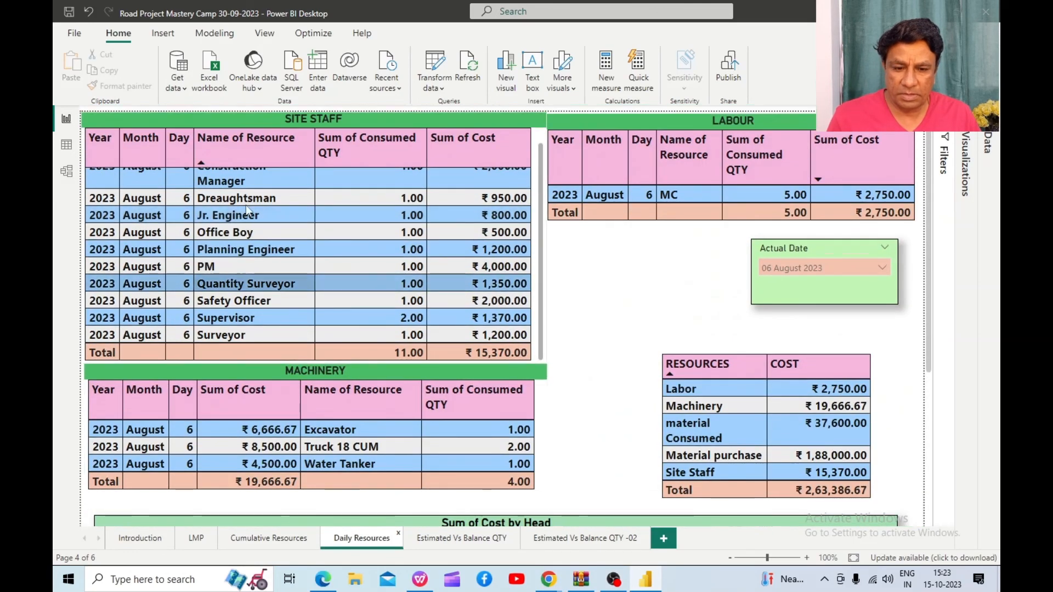
scroll(down, 3)
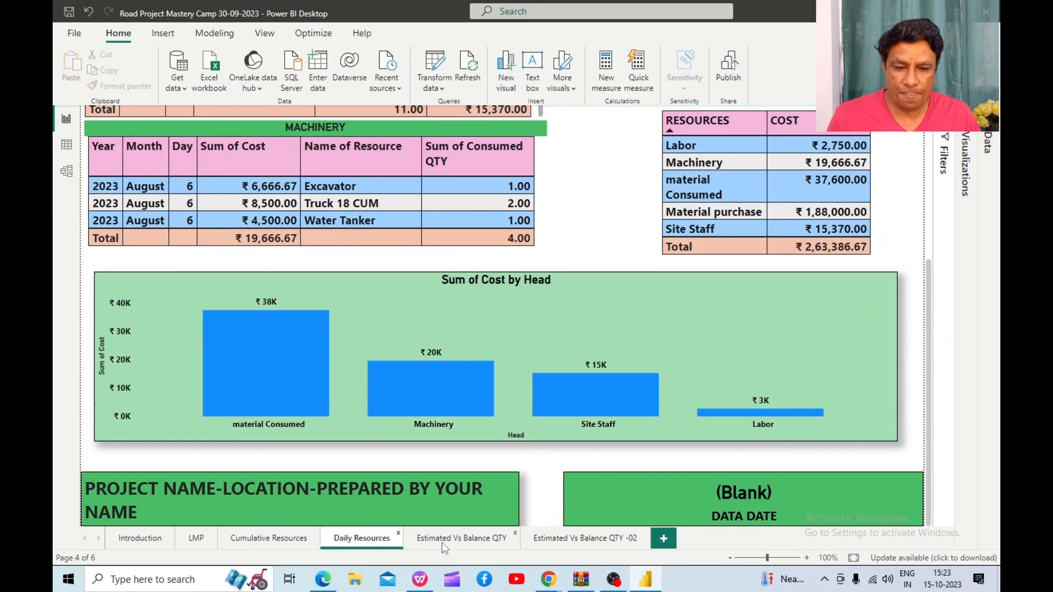
Step: Switch to the Estimated Vs Balance QTY page listing BOQ descriptions beside a quantity bar chart
click(461, 538)
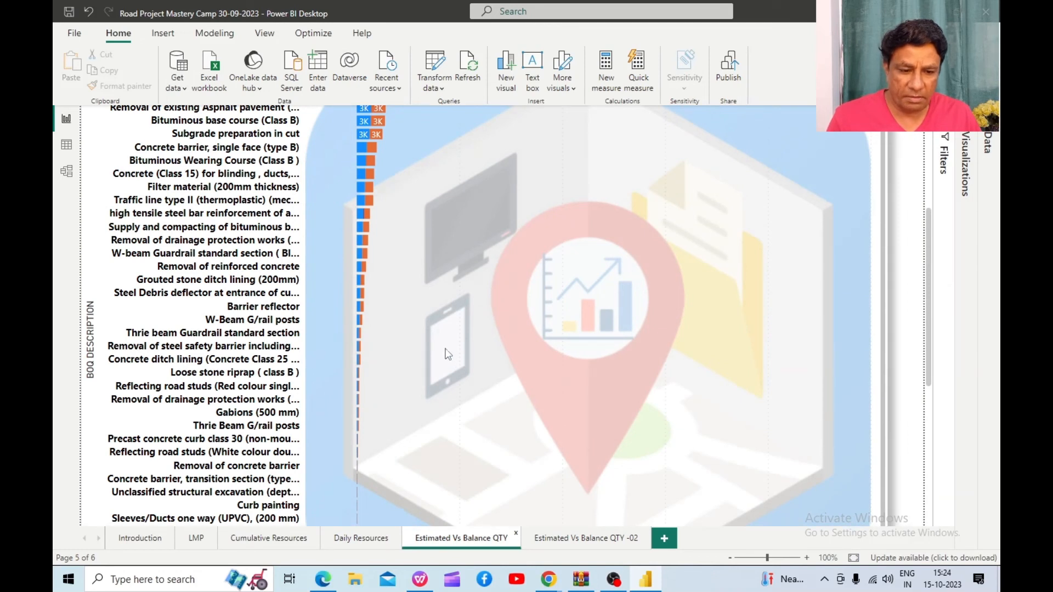
mouse_move(416, 310)
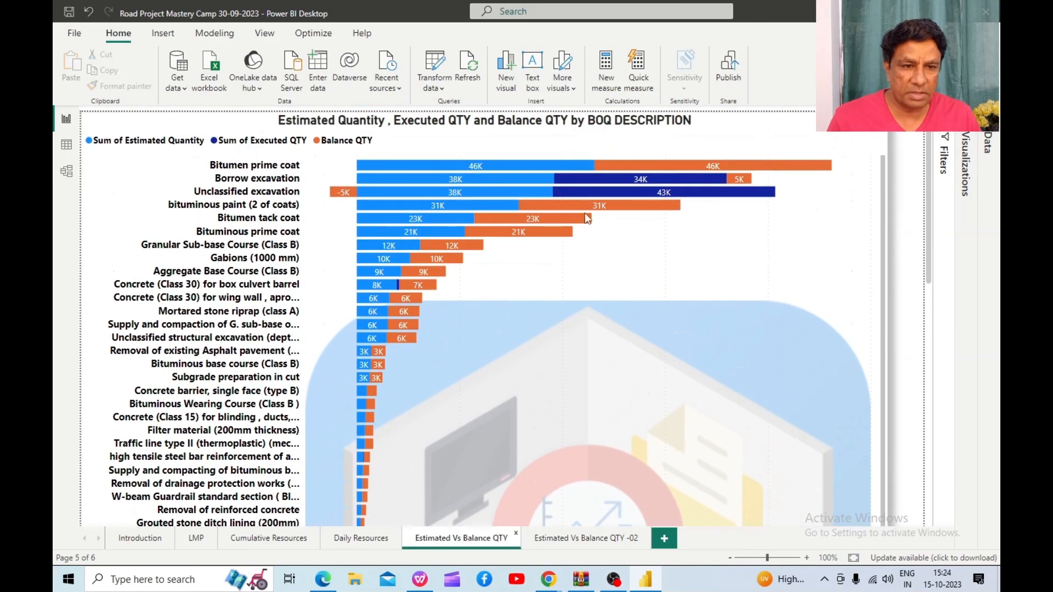
mouse_move(449, 347)
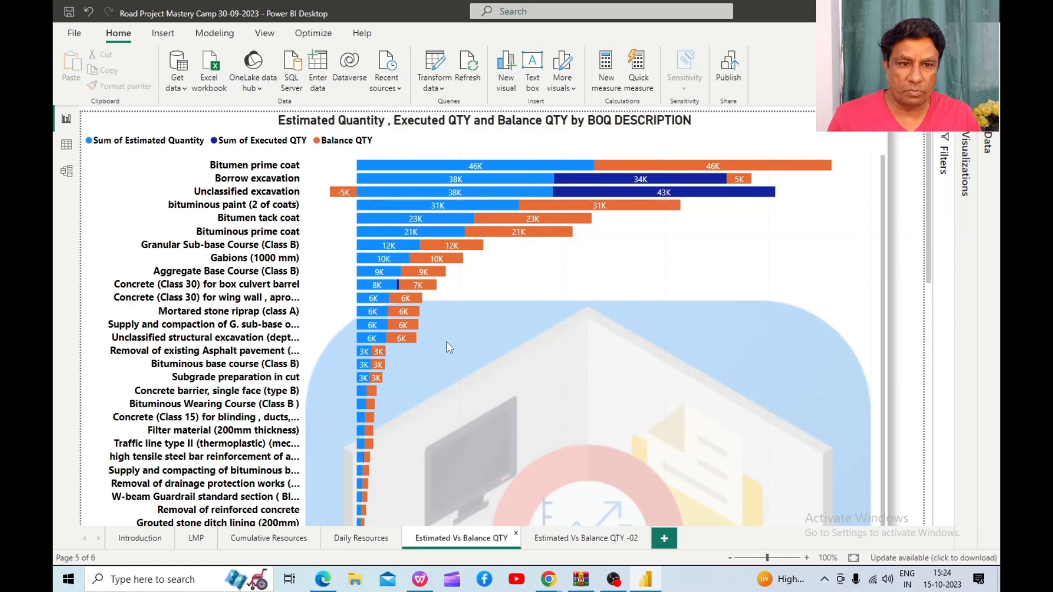